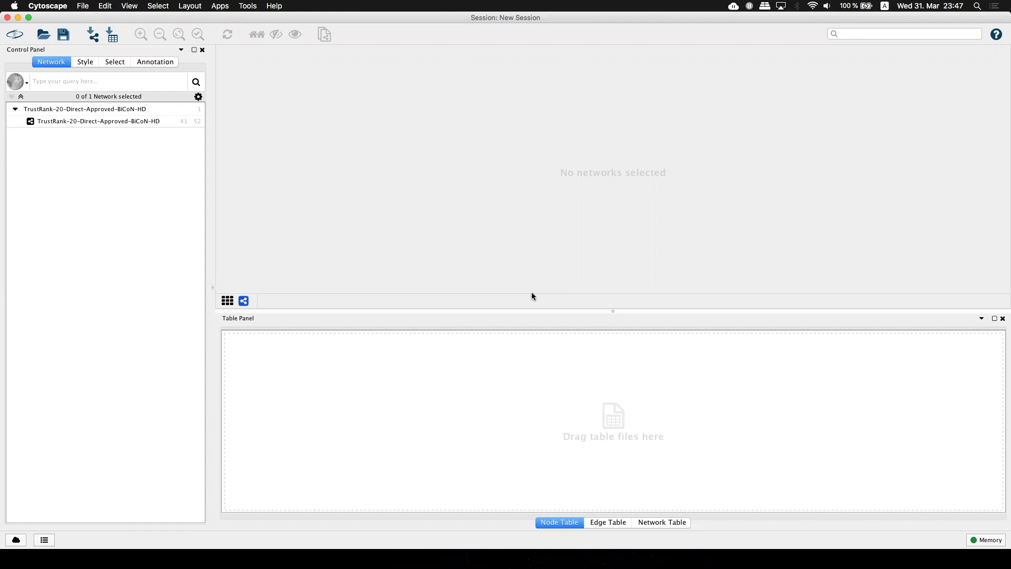
Step: Query NeDRex for gene–disorder and disorder–disorder associations from OMIM and DisGeNET as 'Dis-Dis-gen'
left_click(83, 6)
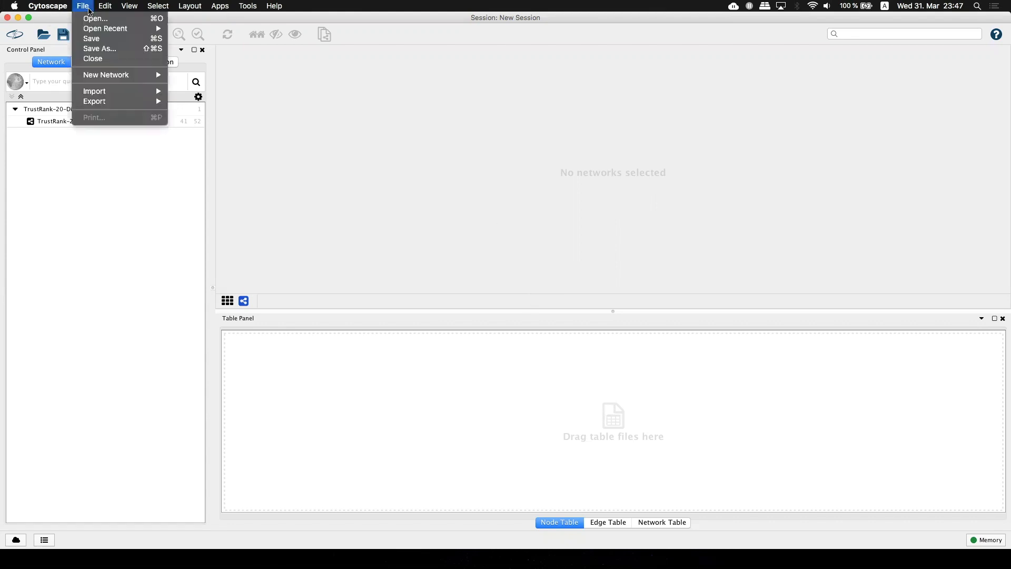
left_click(95, 91)
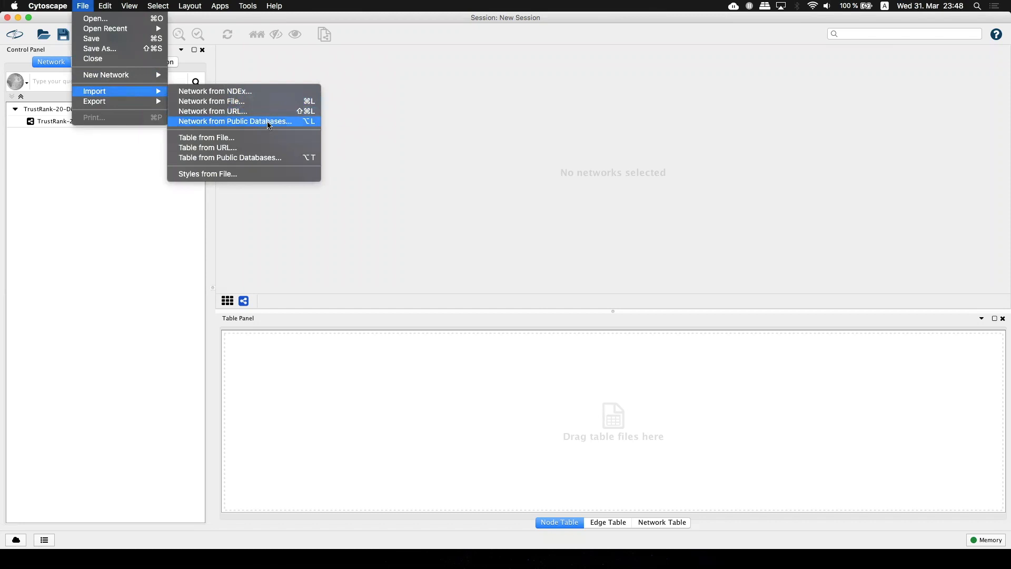
left_click(234, 121)
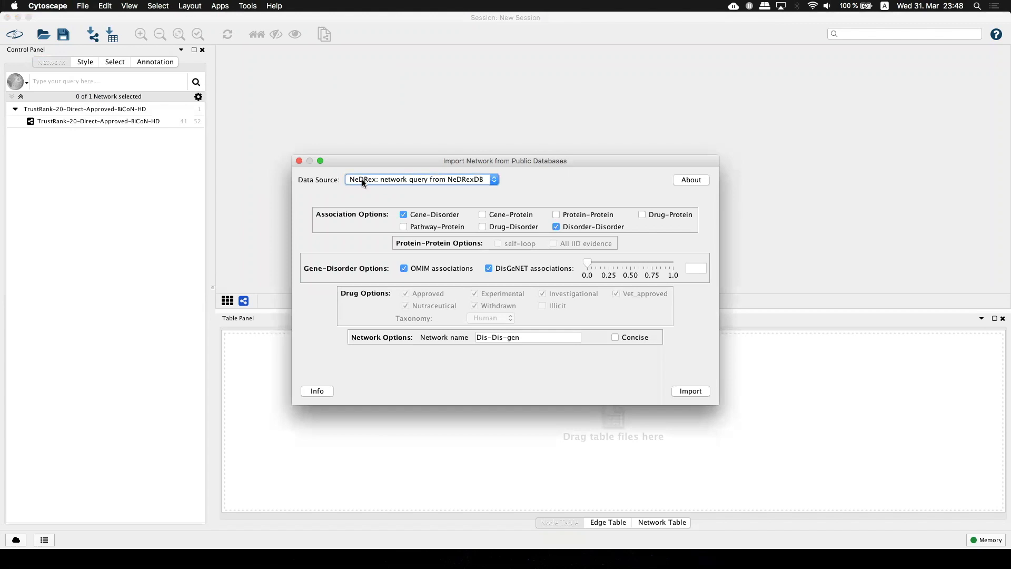
mouse_move(334, 201)
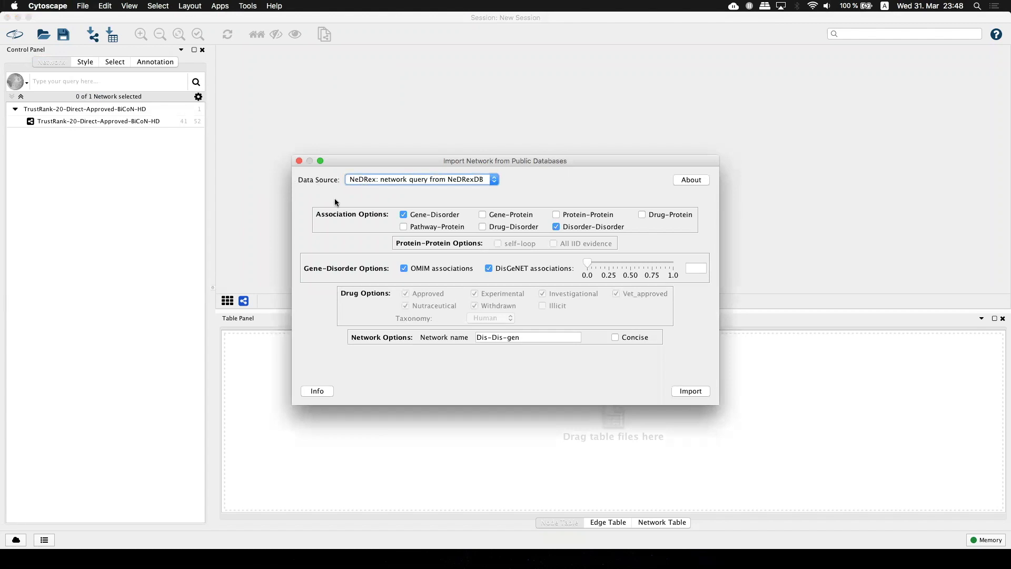
mouse_move(342, 226)
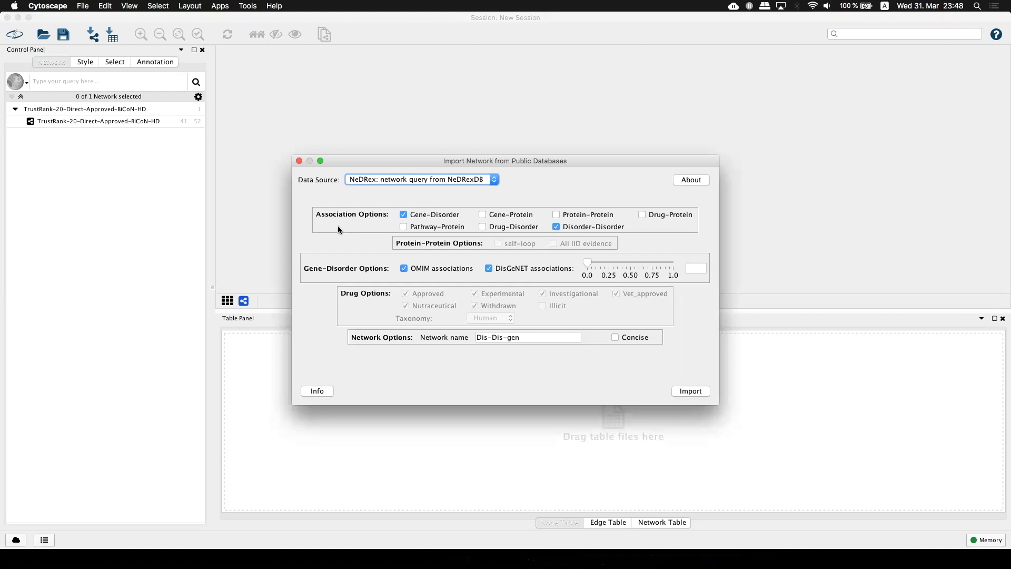
mouse_move(557, 227)
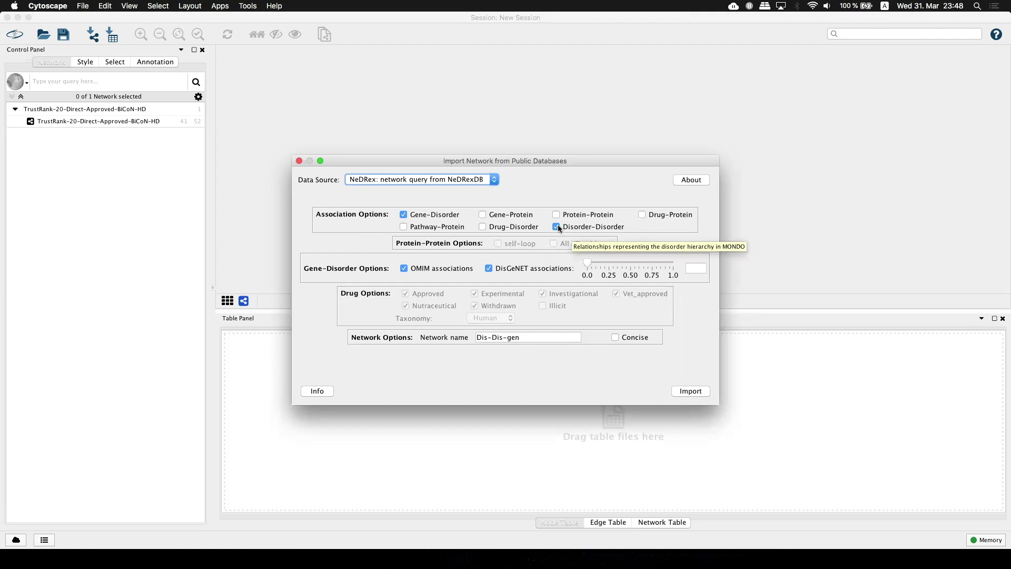
mouse_move(341, 227)
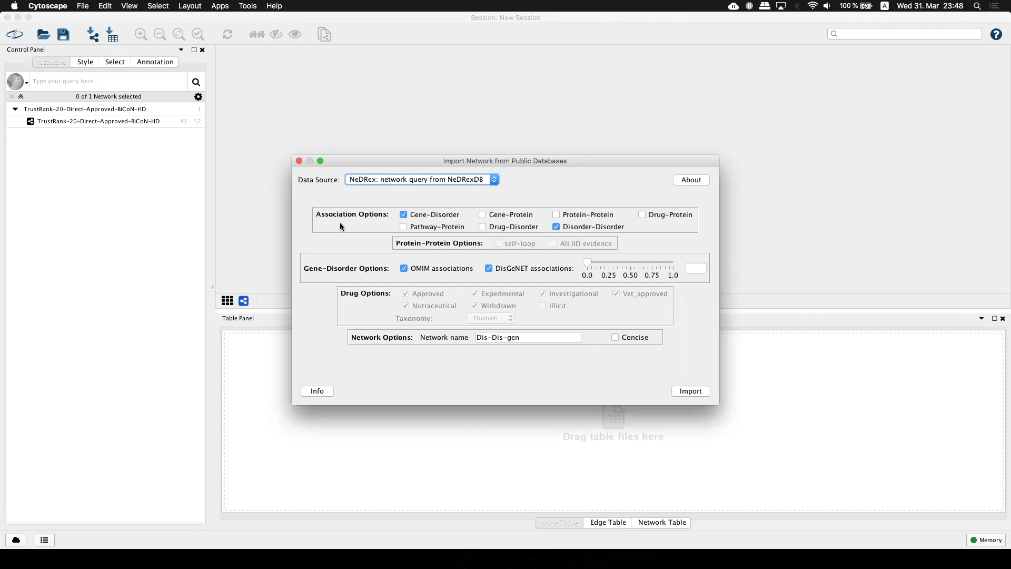
mouse_move(404, 268)
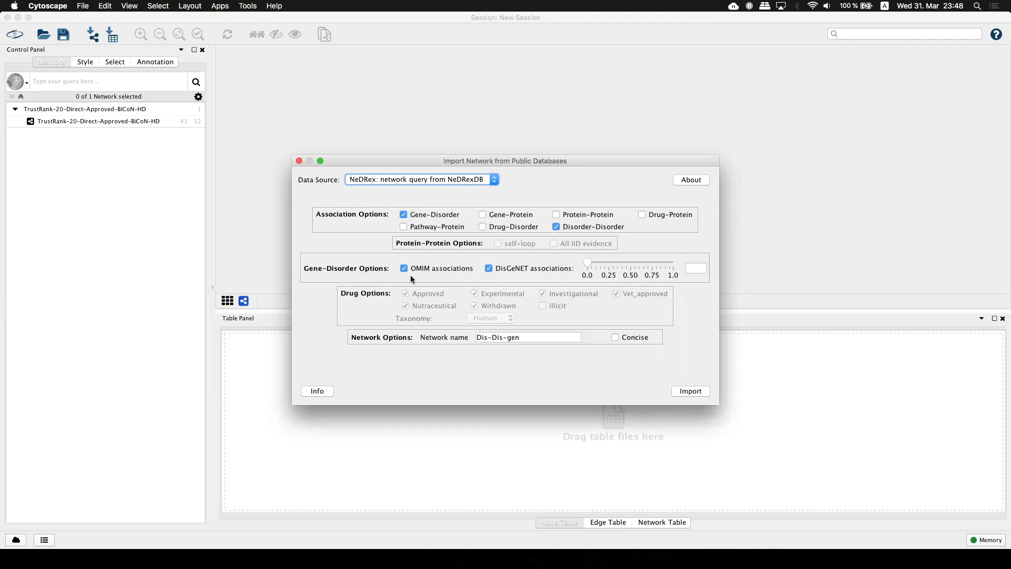
mouse_move(503, 281)
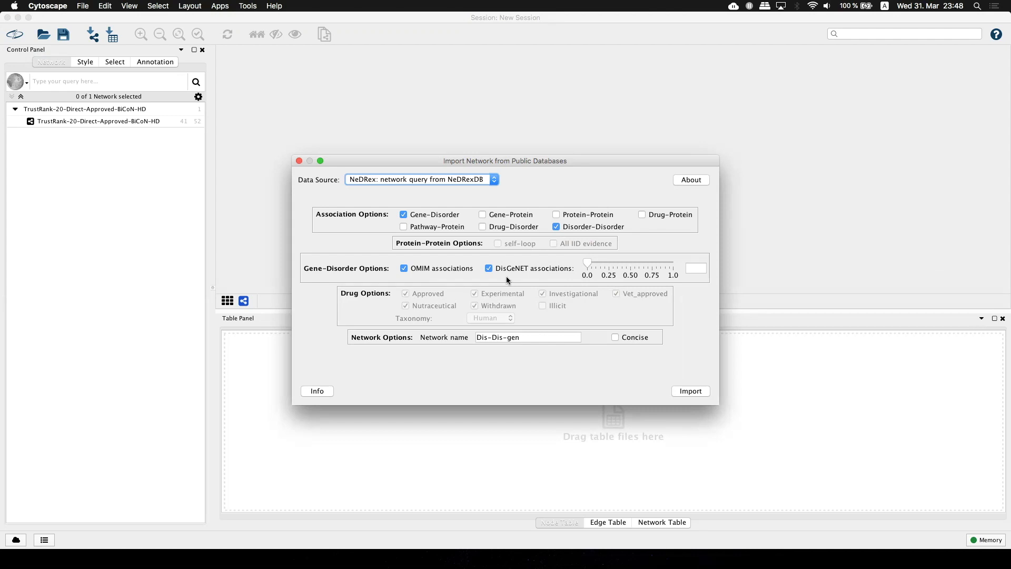
mouse_move(488, 268)
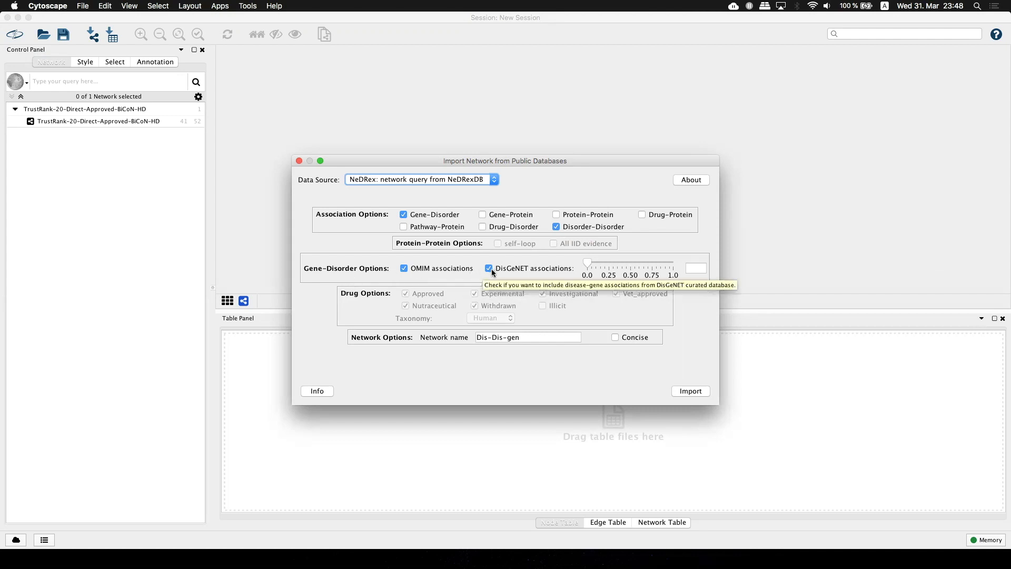
left_click(526, 336)
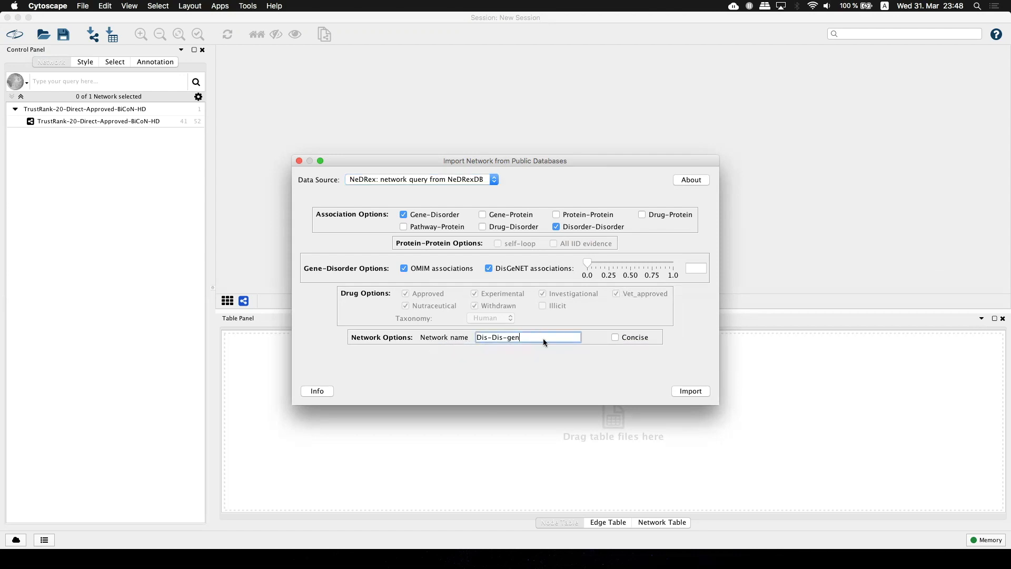
mouse_move(530, 348)
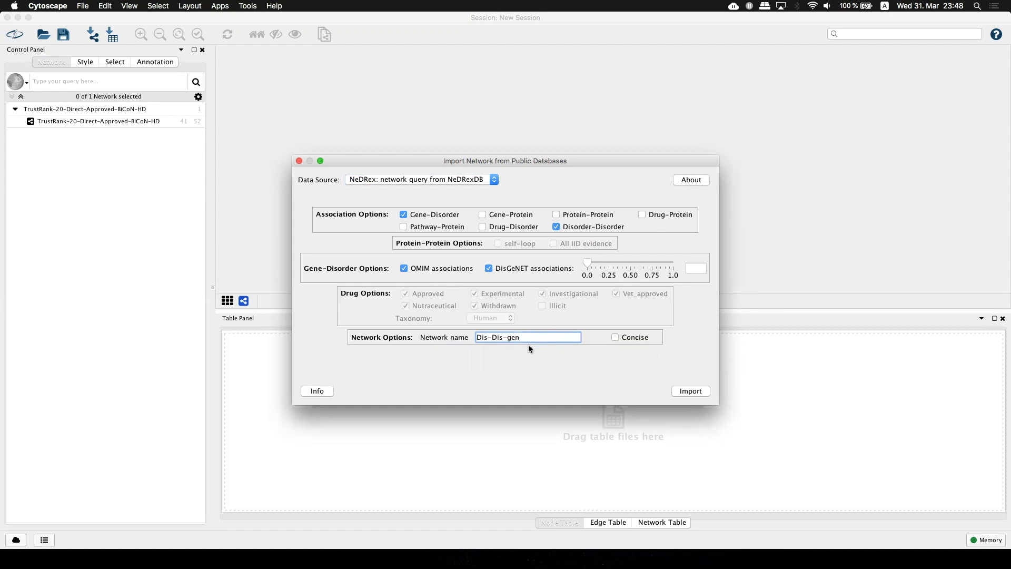
left_click(690, 391)
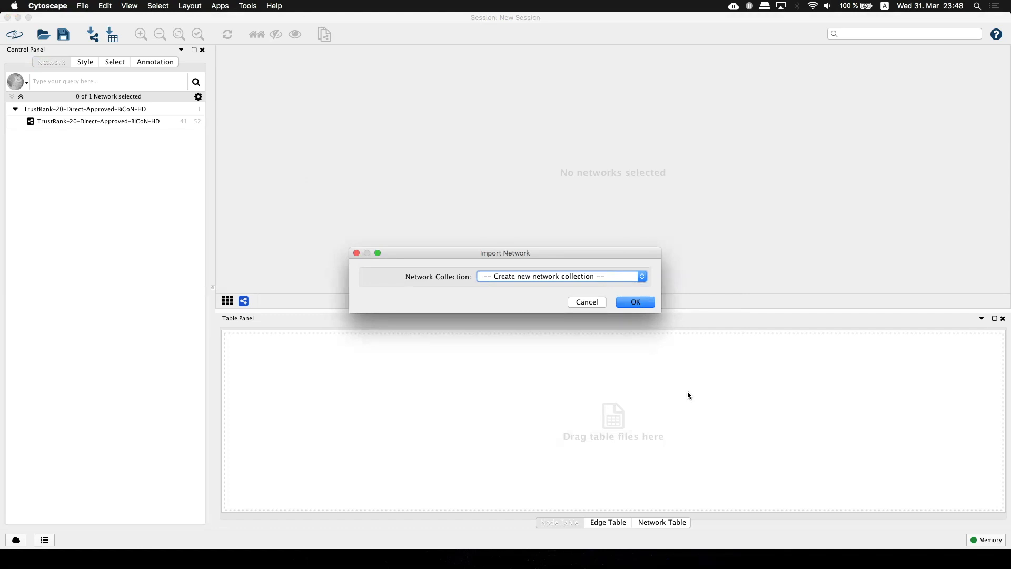
mouse_move(545, 279)
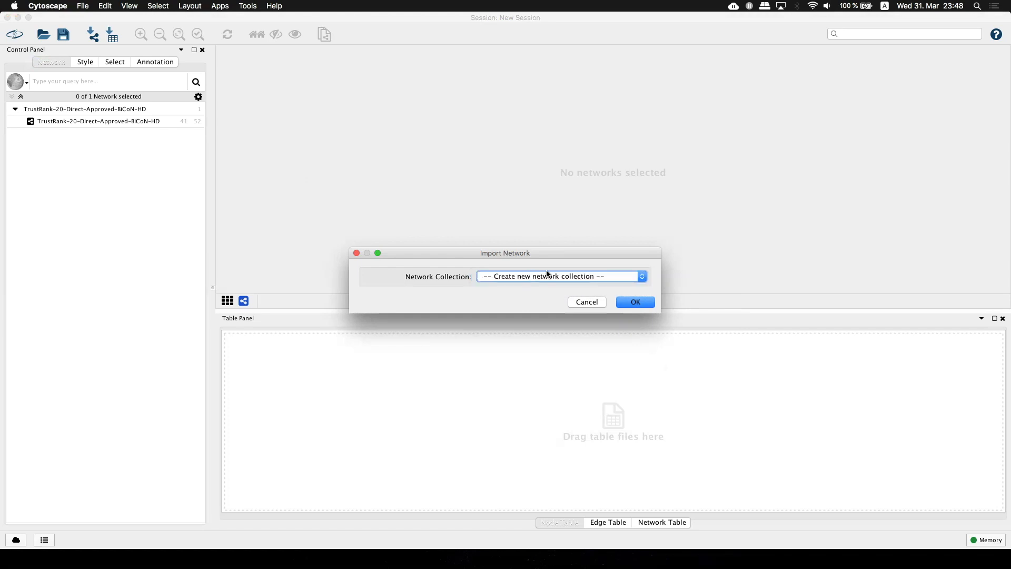
Step: Load Dis-Dis-gen into a new network collection and skip creating a network view
left_click(634, 302)
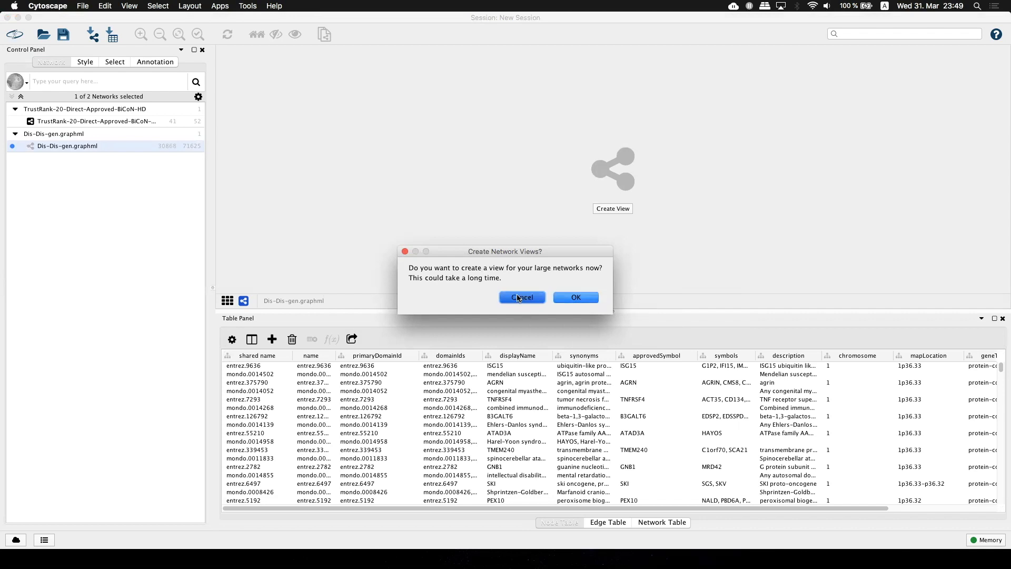
left_click(521, 297)
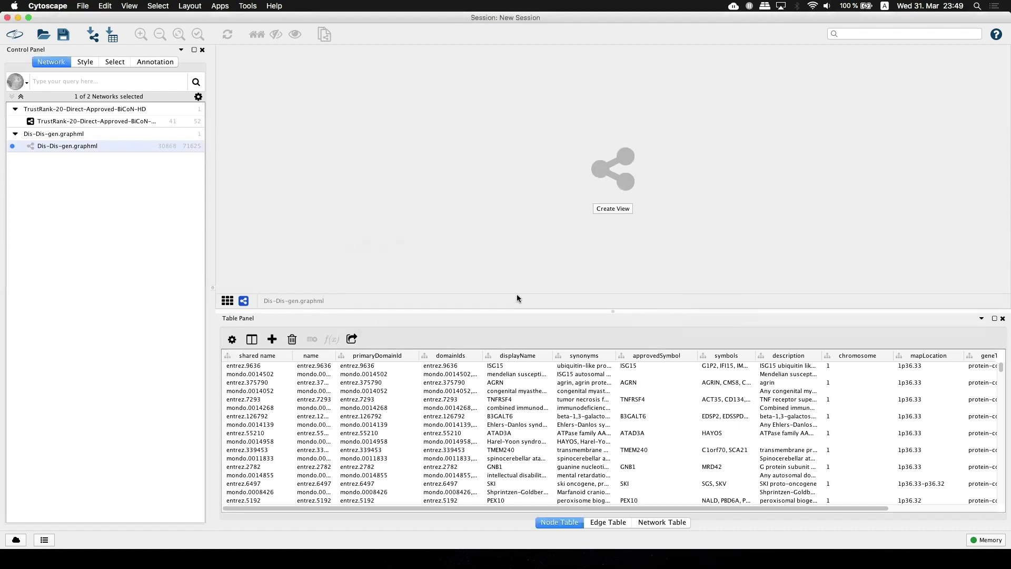
mouse_move(526, 279)
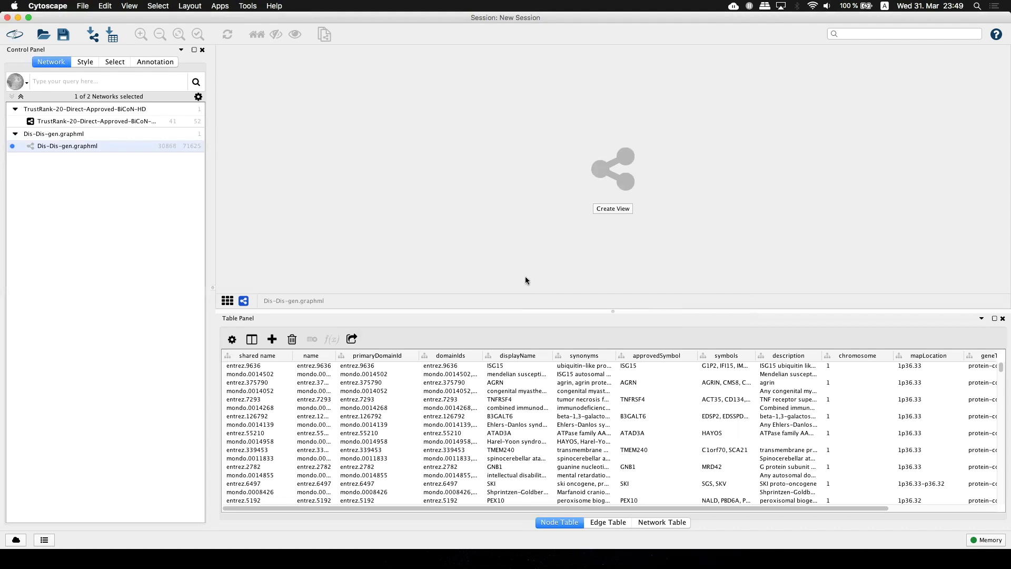
mouse_move(432, 269)
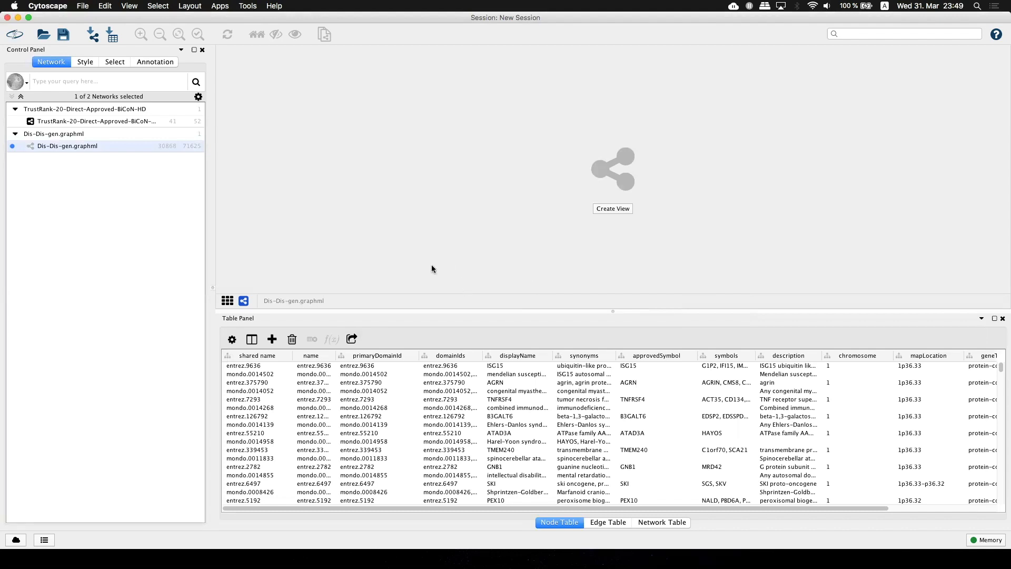
mouse_move(387, 239)
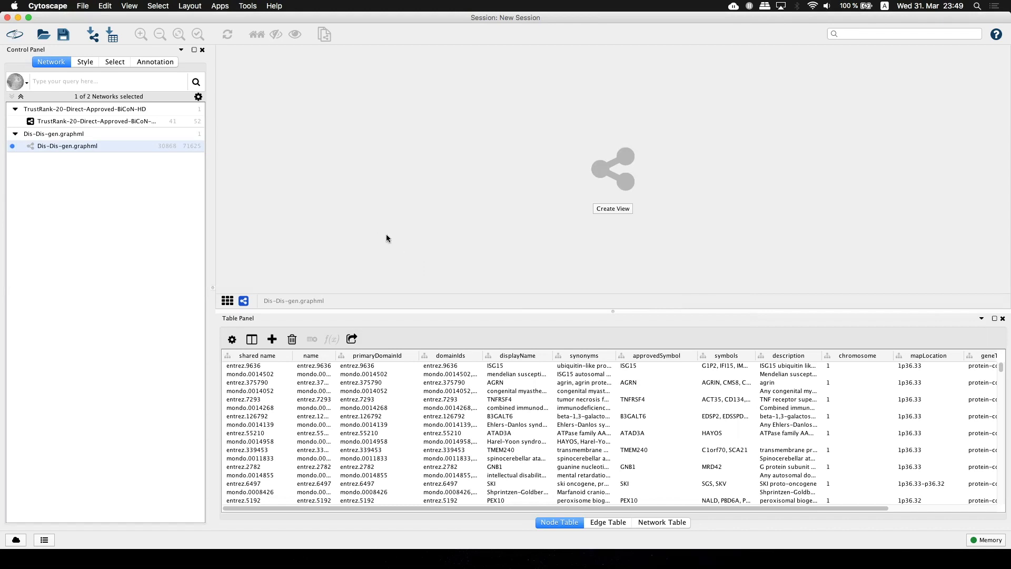
mouse_move(332, 204)
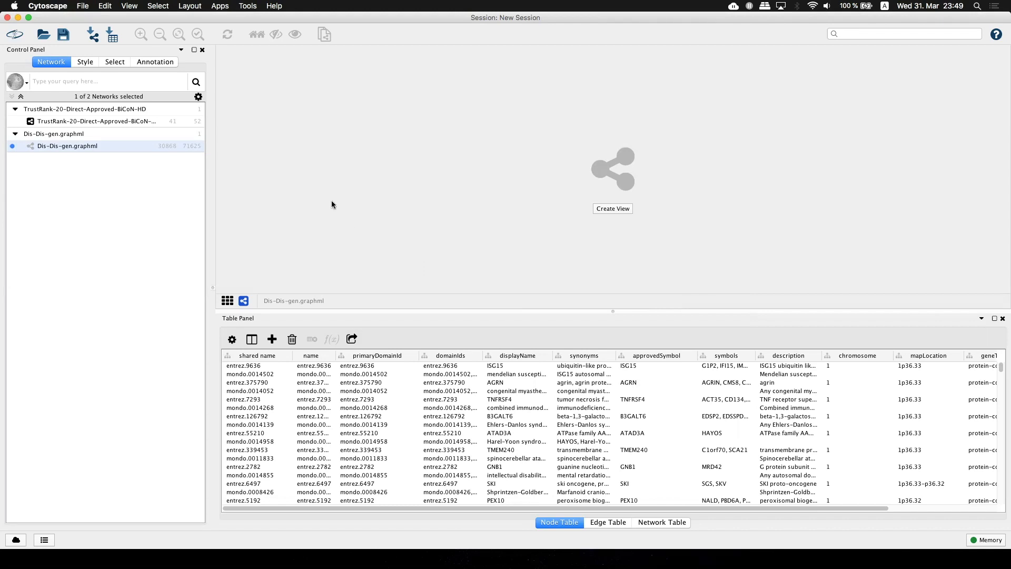
mouse_move(297, 124)
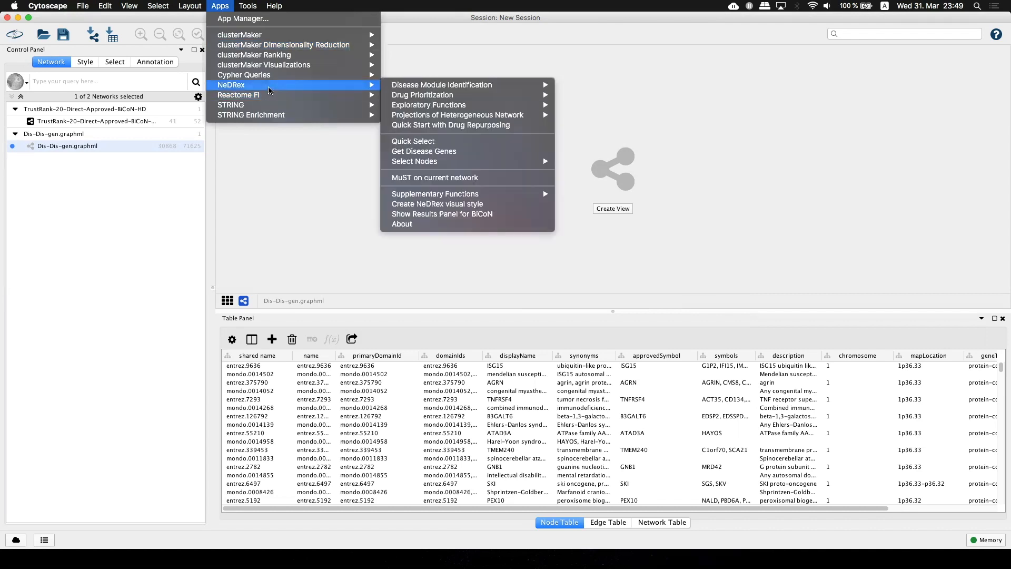
mouse_move(414, 140)
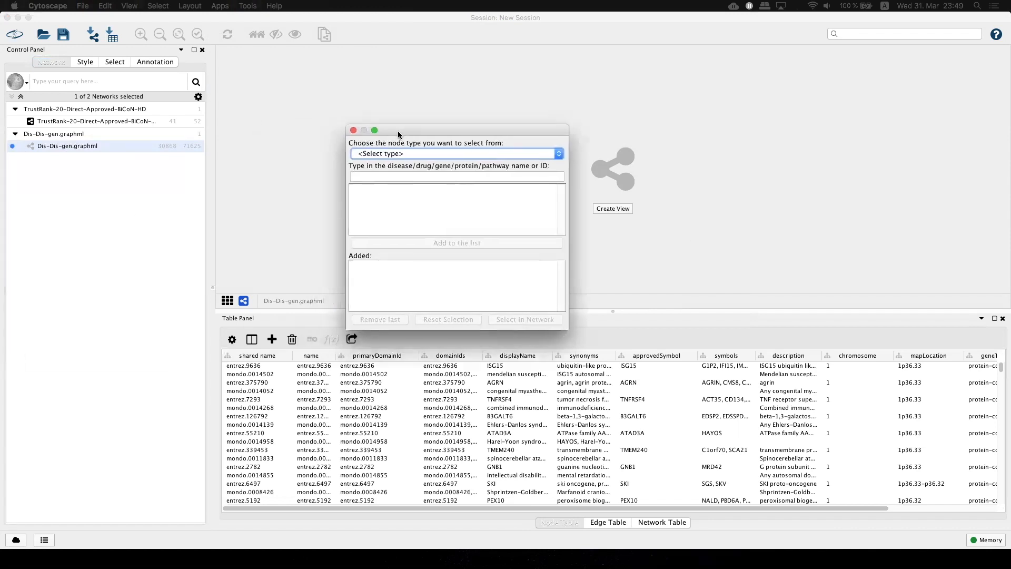
Step: Find 'pulmonary embolism (disease)' among disorder nodes, add it, and select it in the network
left_click_drag(456, 129, 403, 123)
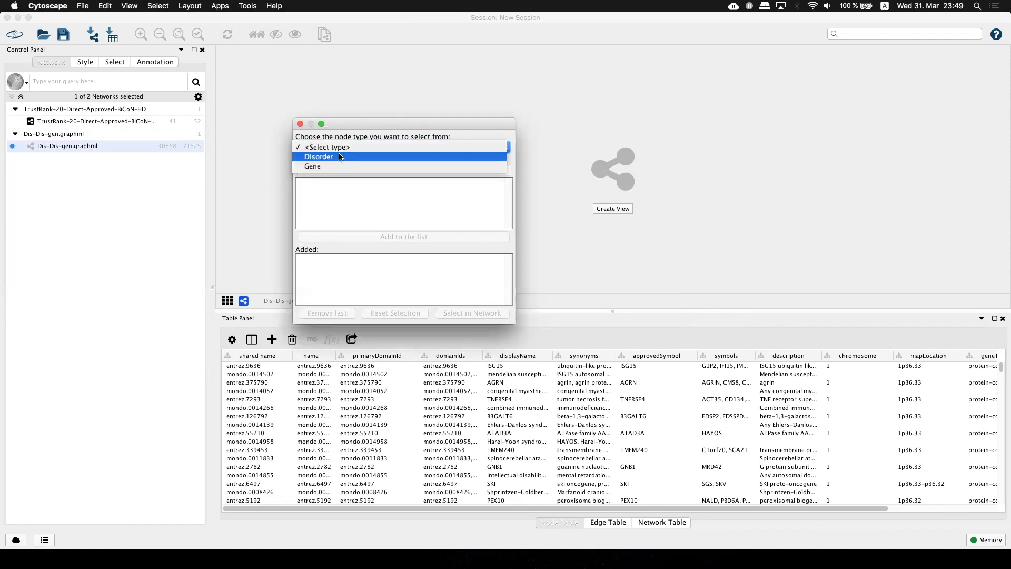
left_click(319, 156)
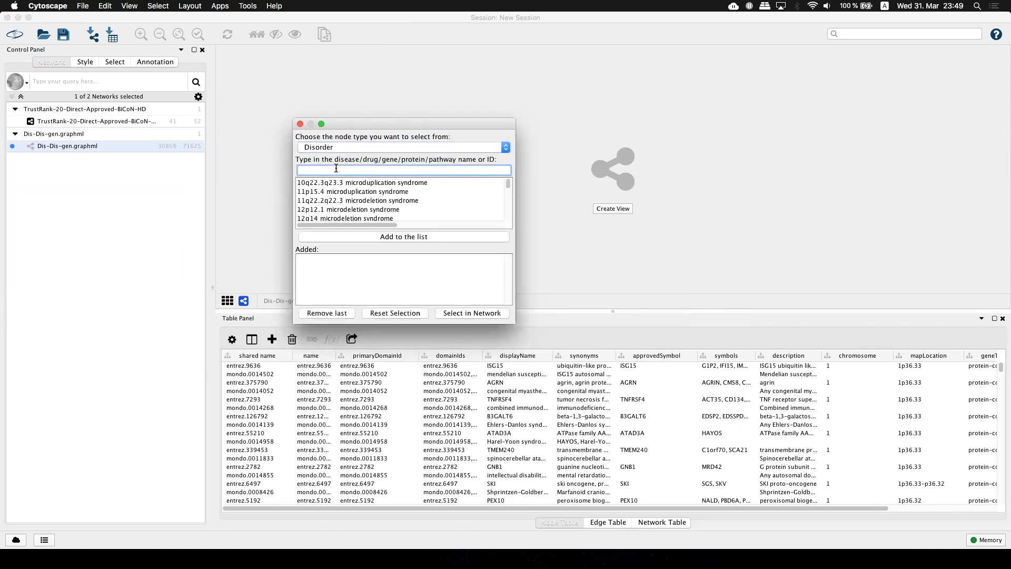
type("Pulmonary emb")
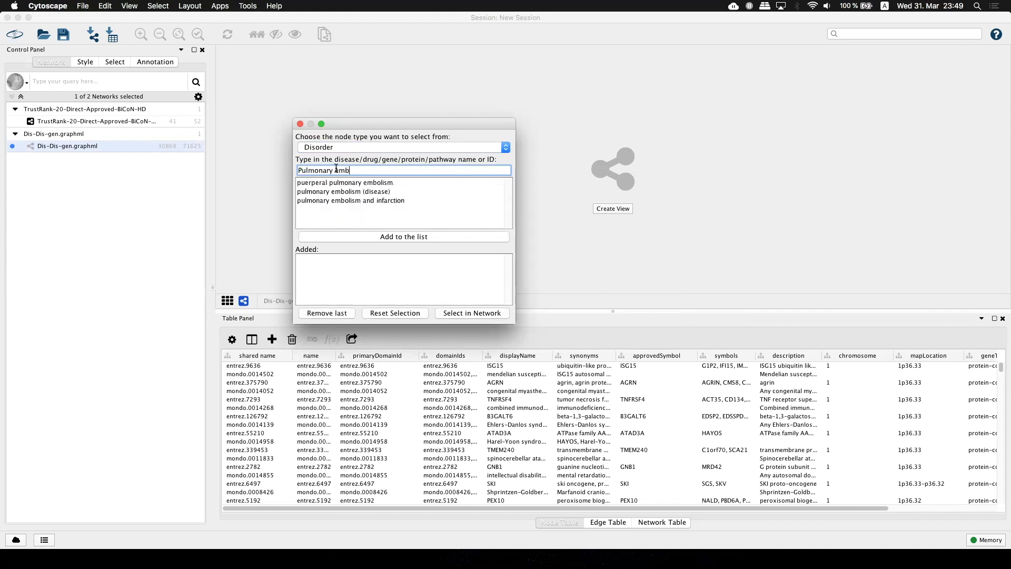
type("olism")
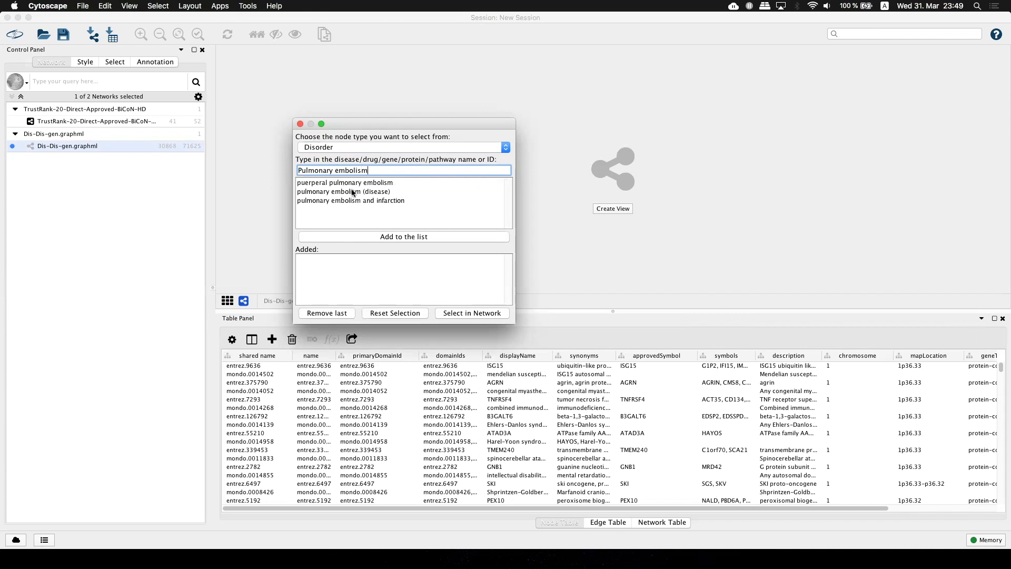
left_click(344, 191)
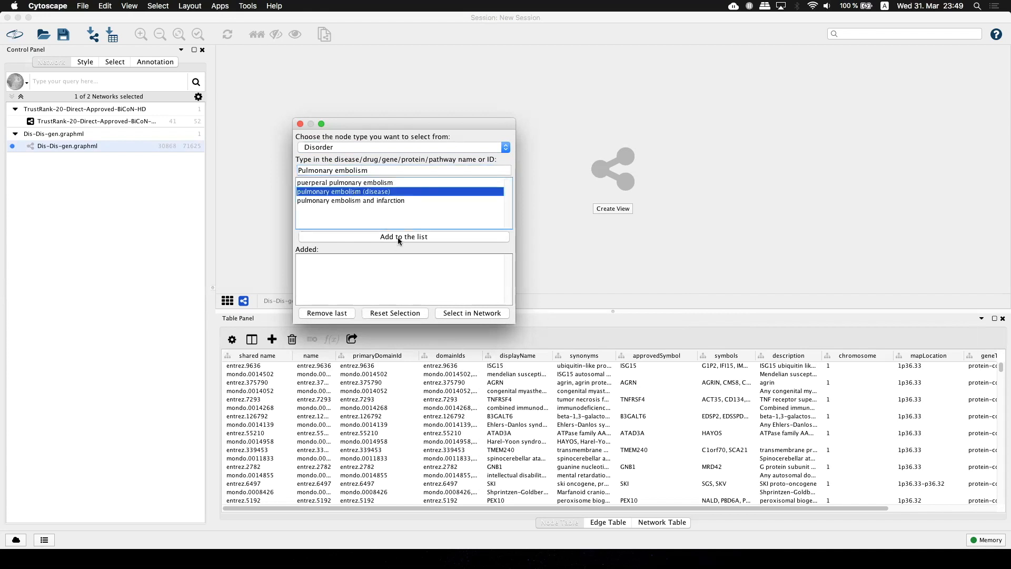
left_click(403, 236)
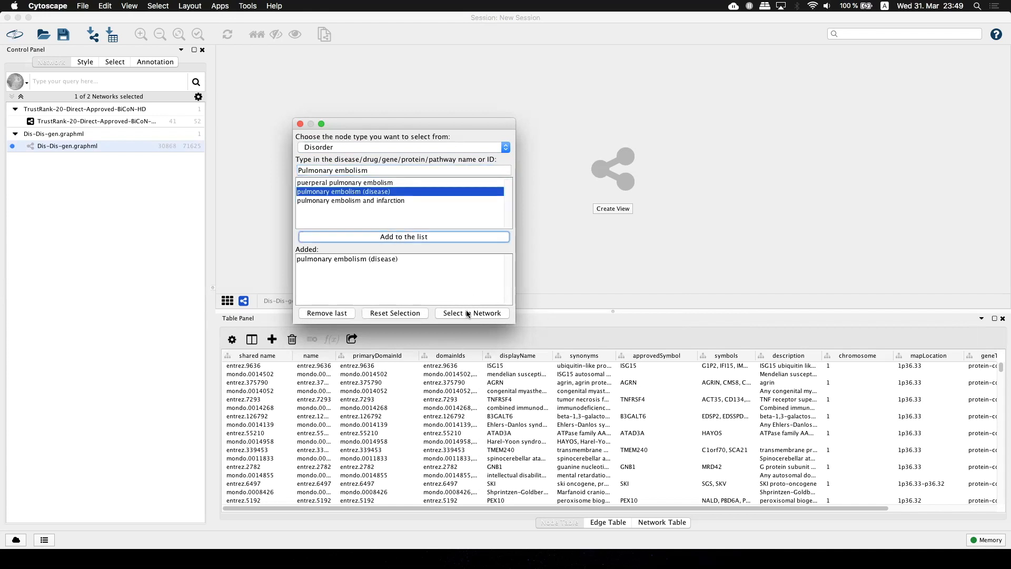
left_click(472, 313)
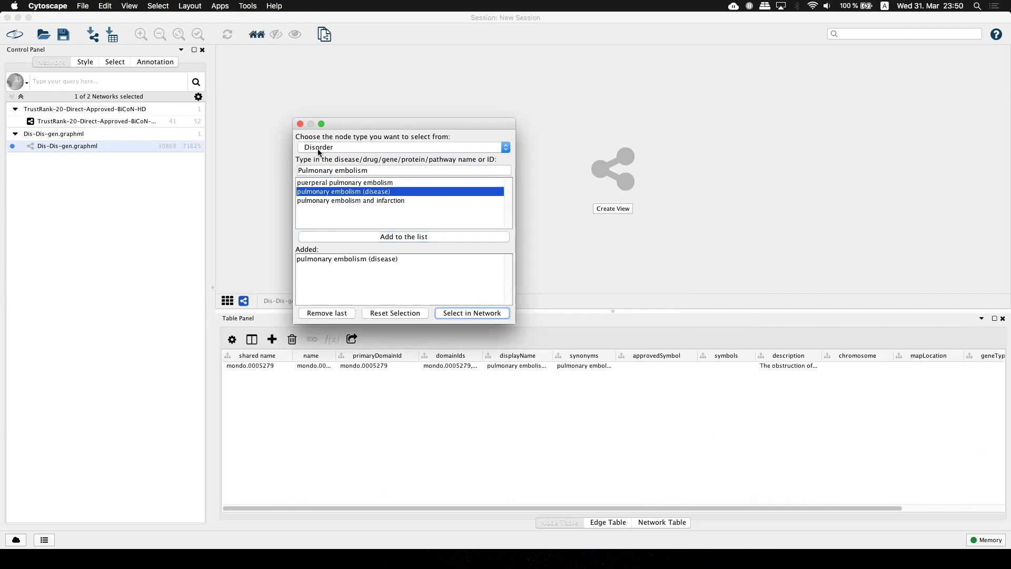
left_click(471, 313)
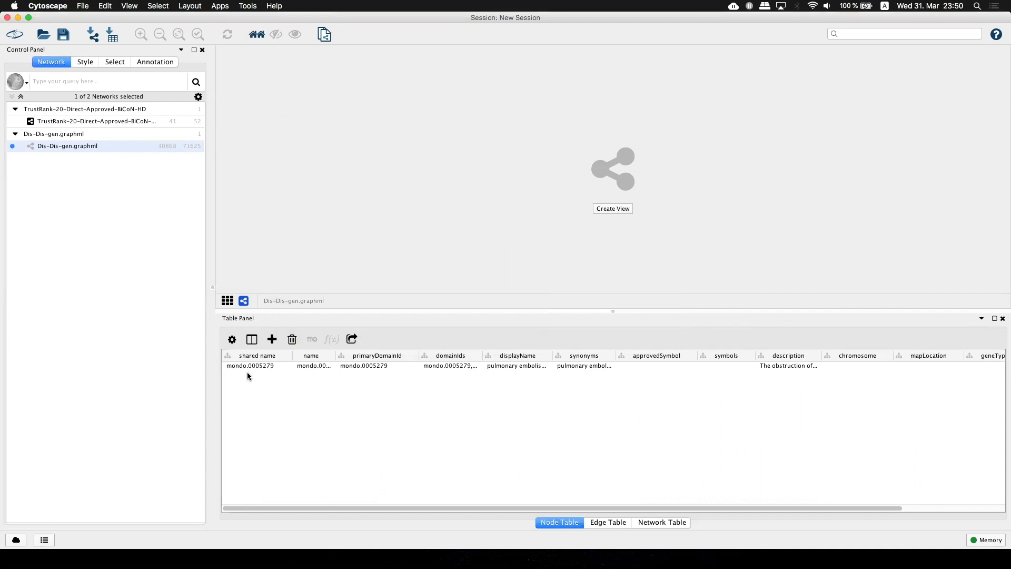
mouse_move(227, 374)
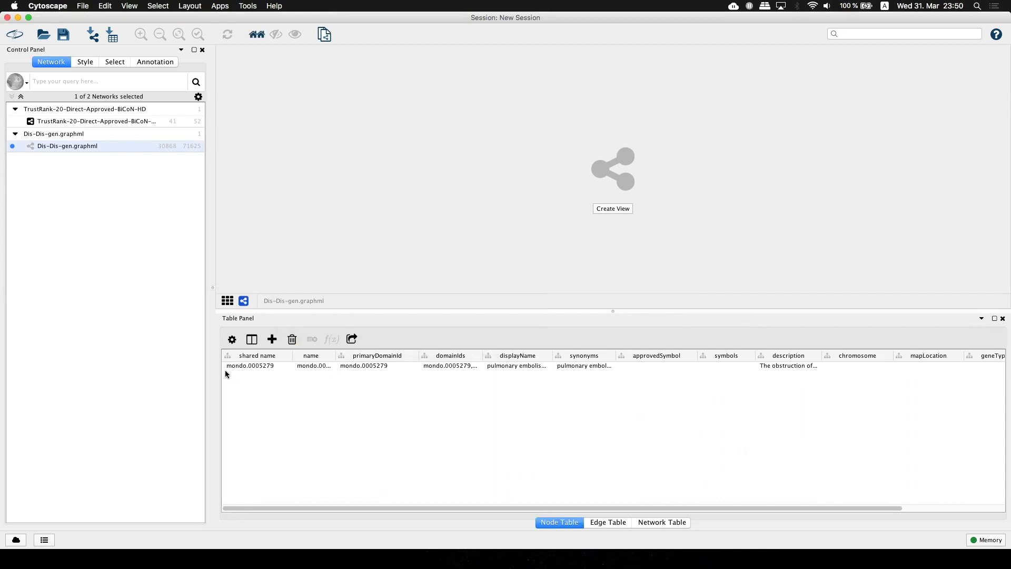
mouse_move(273, 381)
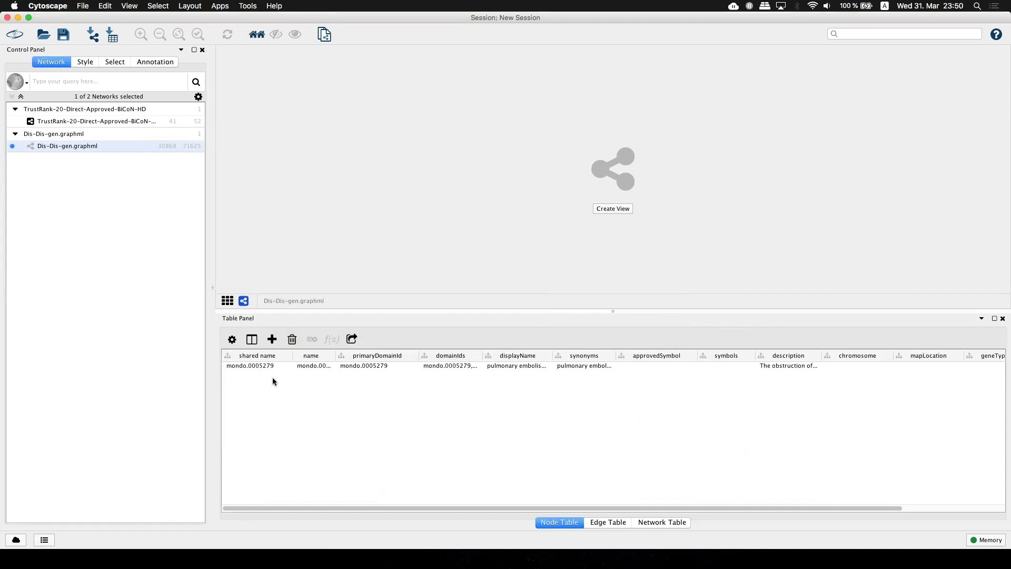
mouse_move(276, 388)
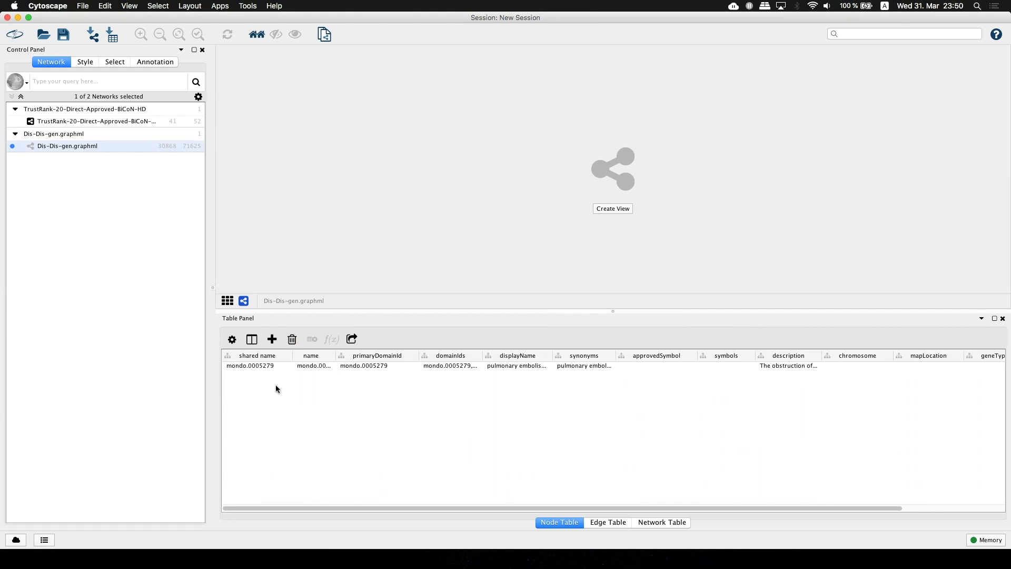
mouse_move(244, 378)
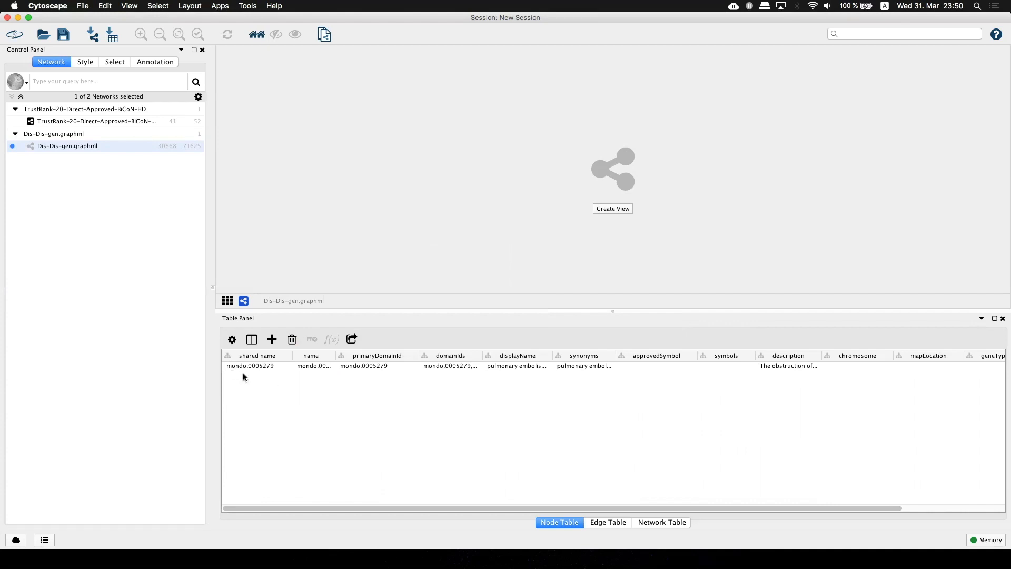
mouse_move(358, 189)
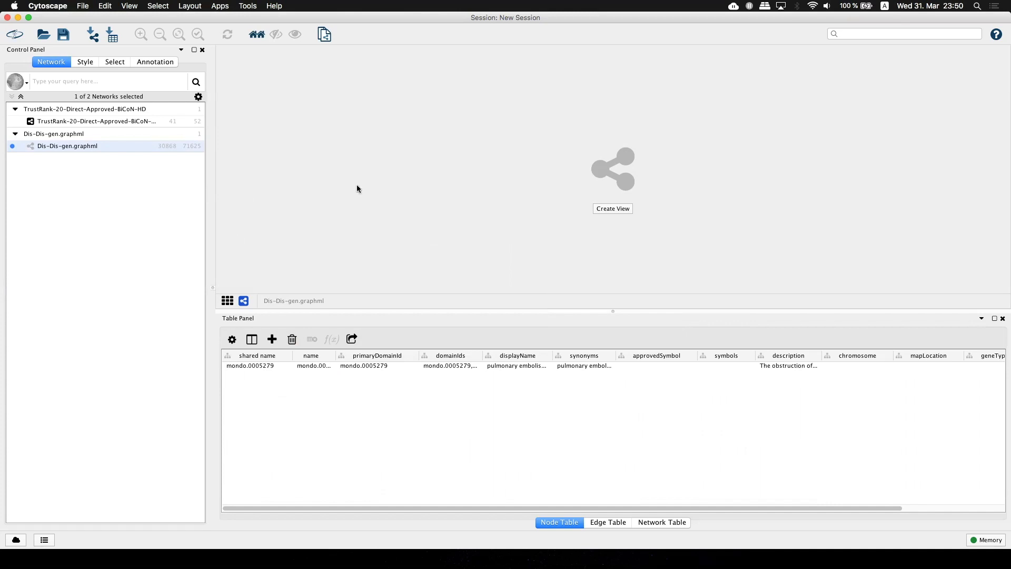
mouse_move(234, 6)
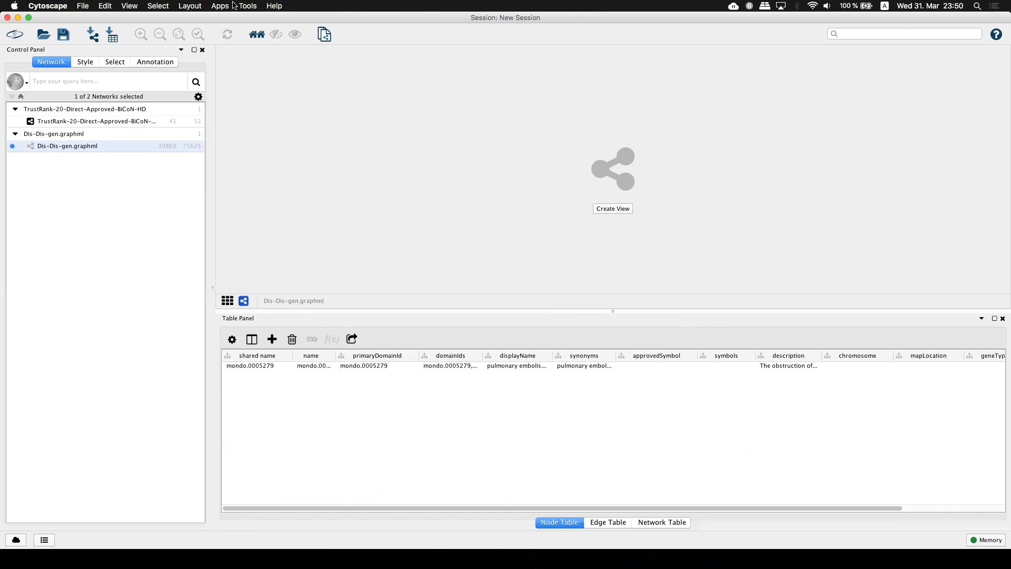
Step: Retrieve the selected disorder's associated genes into a result network custom-named 'PE-Genes'
left_click(220, 5)
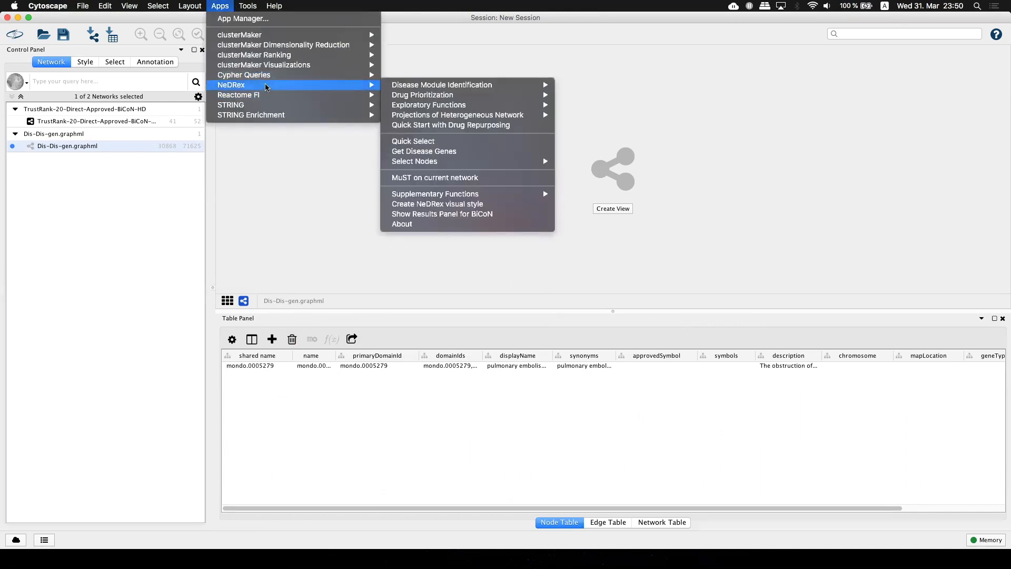
mouse_move(414, 161)
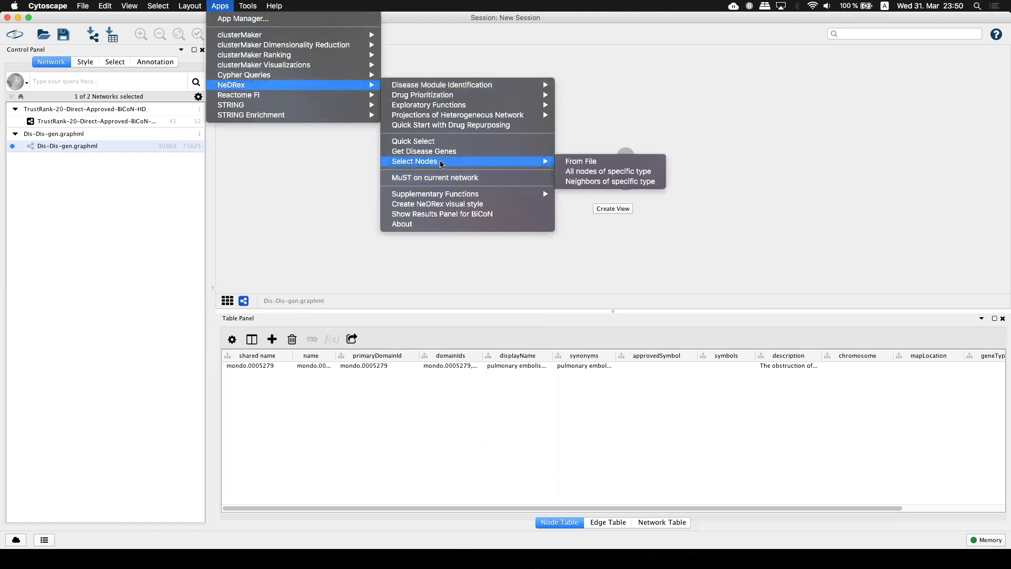
mouse_move(453, 161)
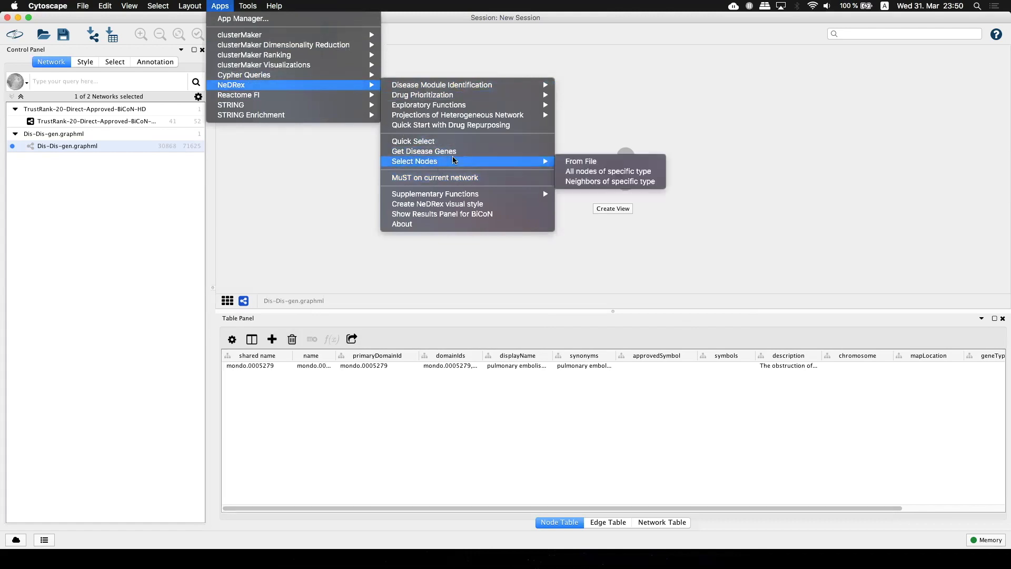
mouse_move(423, 151)
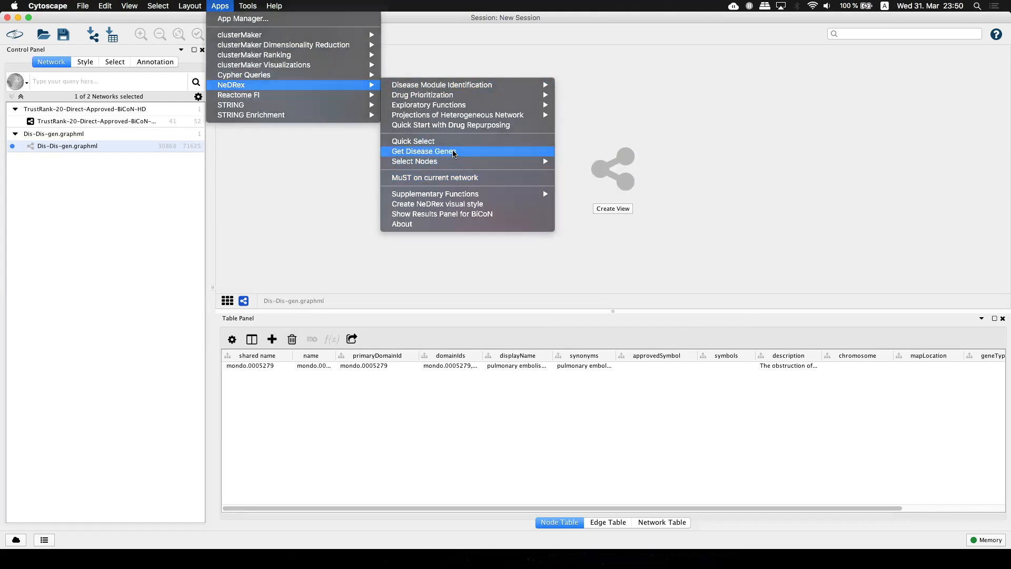
left_click(423, 151)
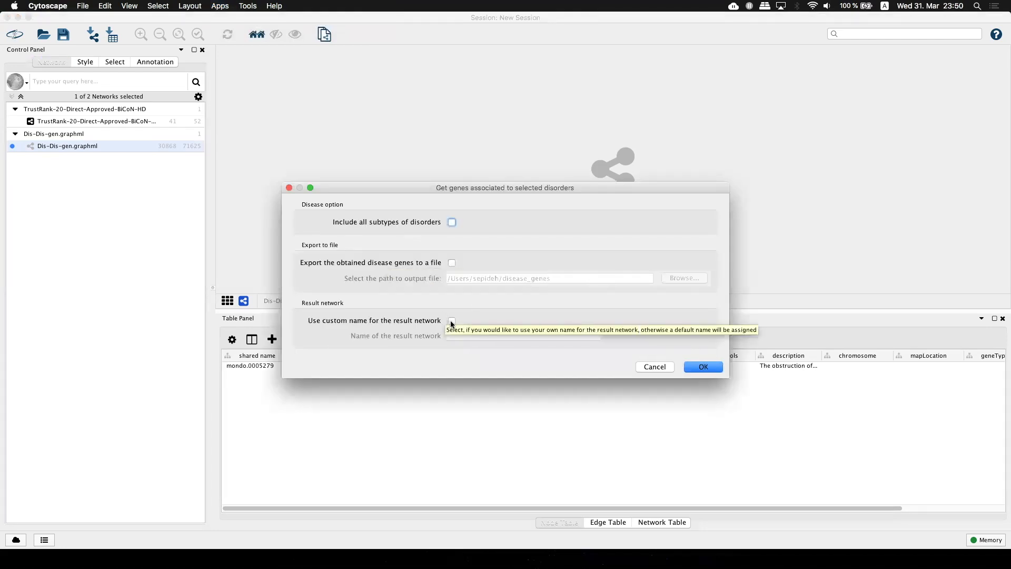
left_click(452, 320)
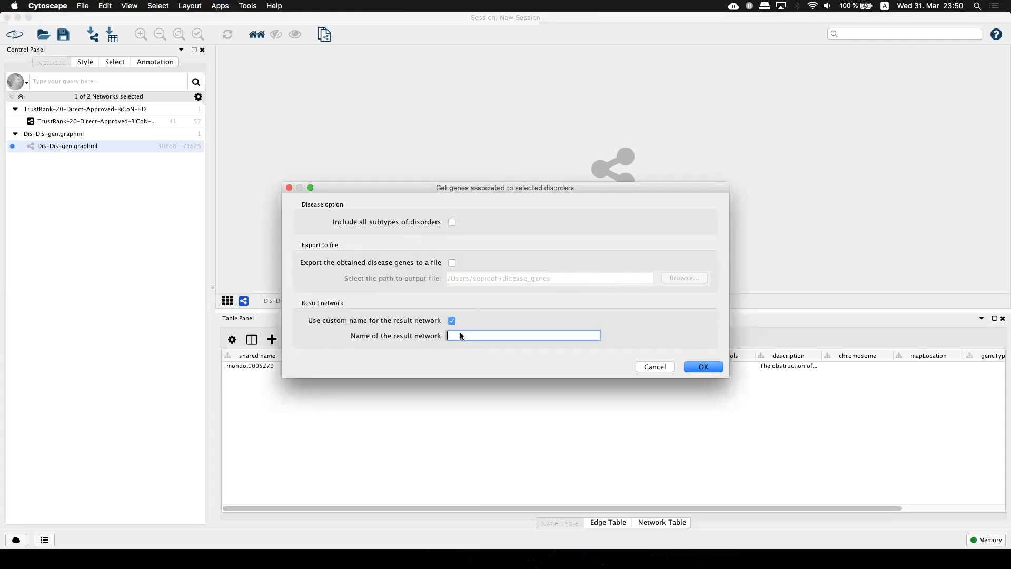
mouse_move(459, 335)
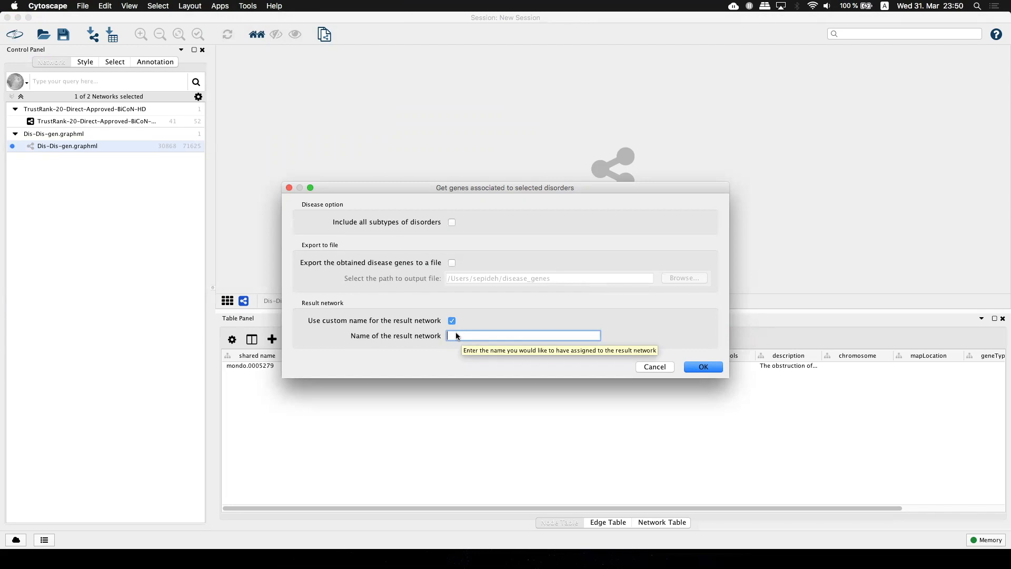
type("PE")
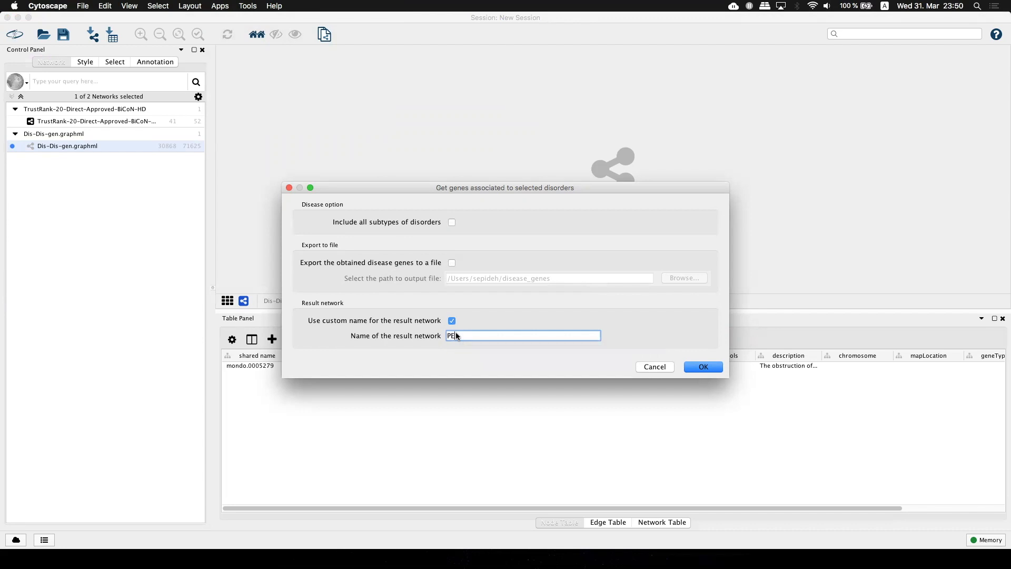
type("Genes")
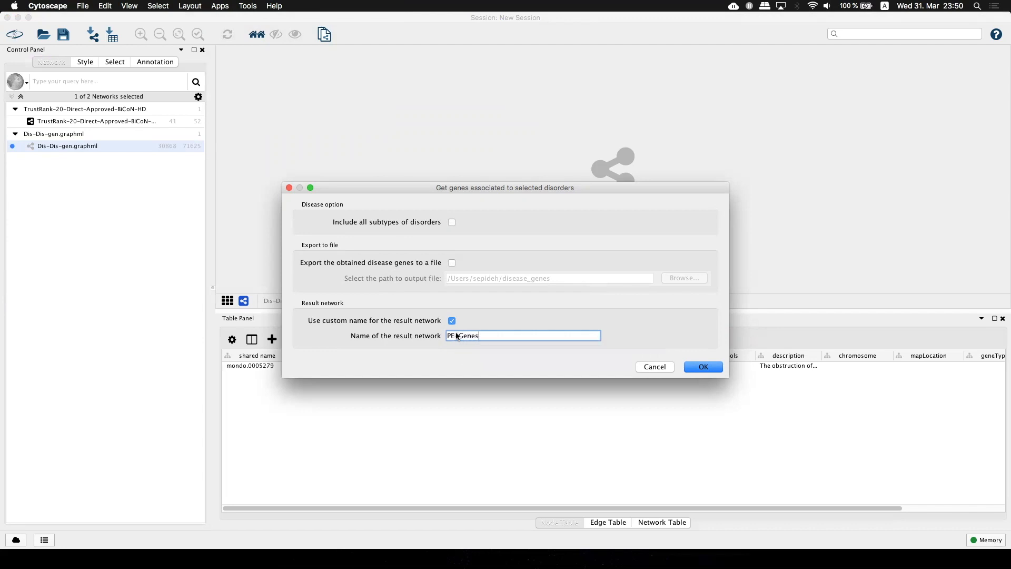
left_click(702, 367)
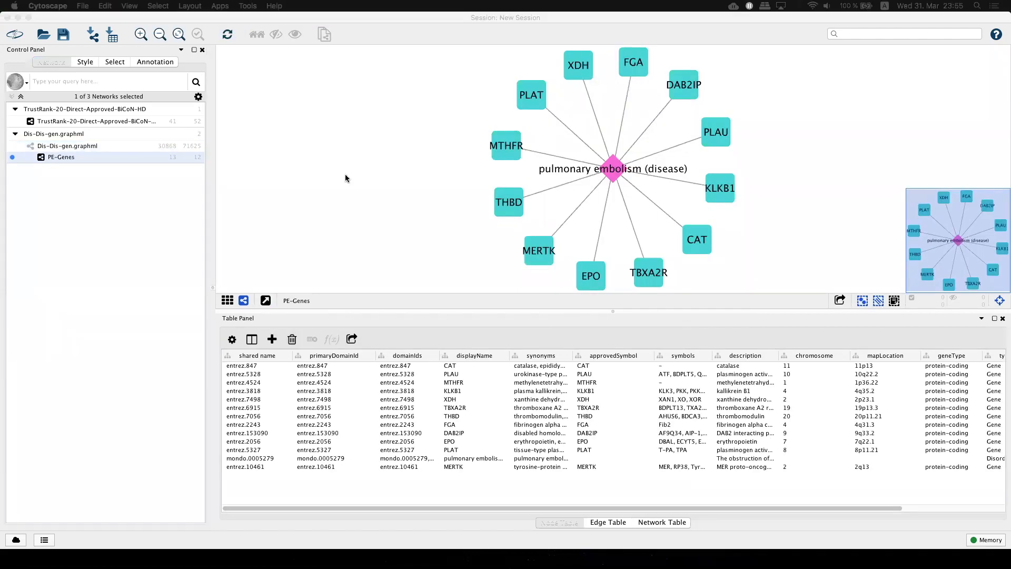
mouse_move(371, 185)
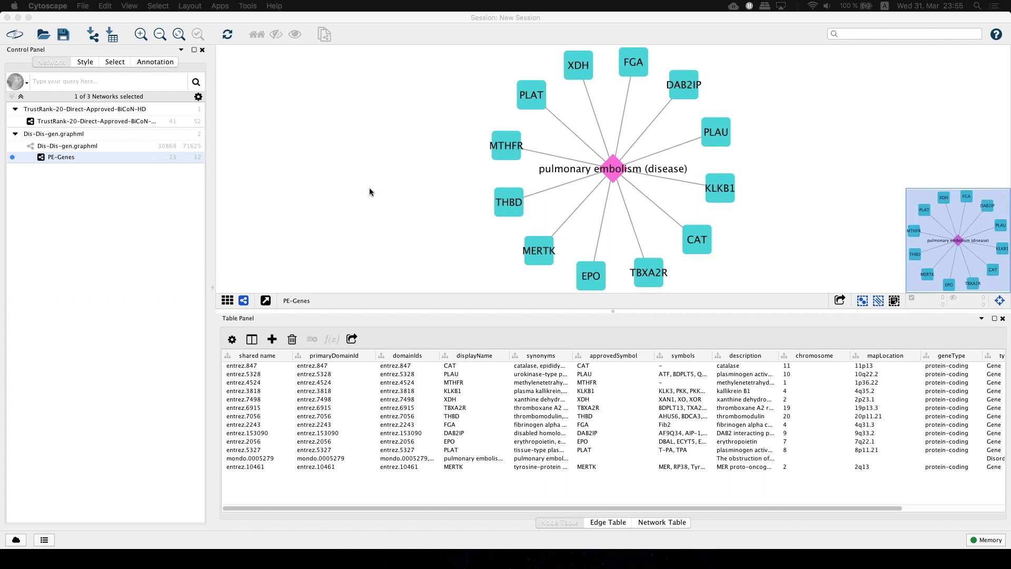
mouse_move(346, 203)
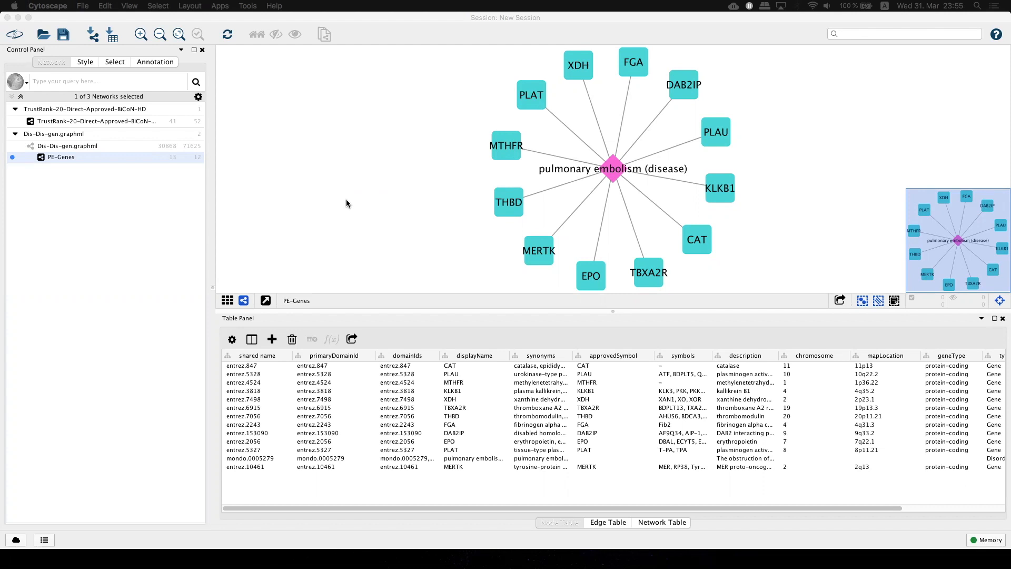
mouse_move(520, 189)
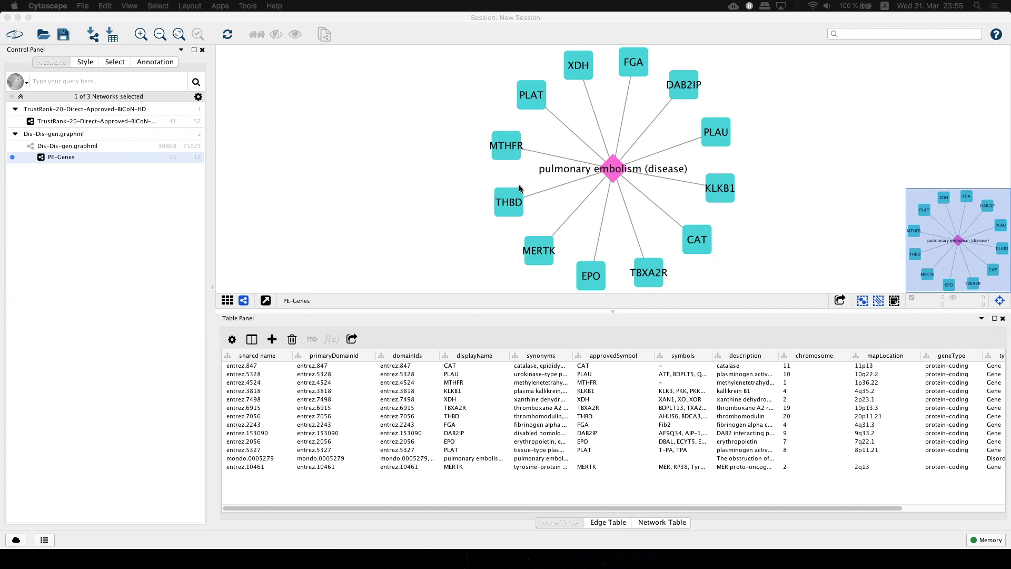
left_click(51, 62)
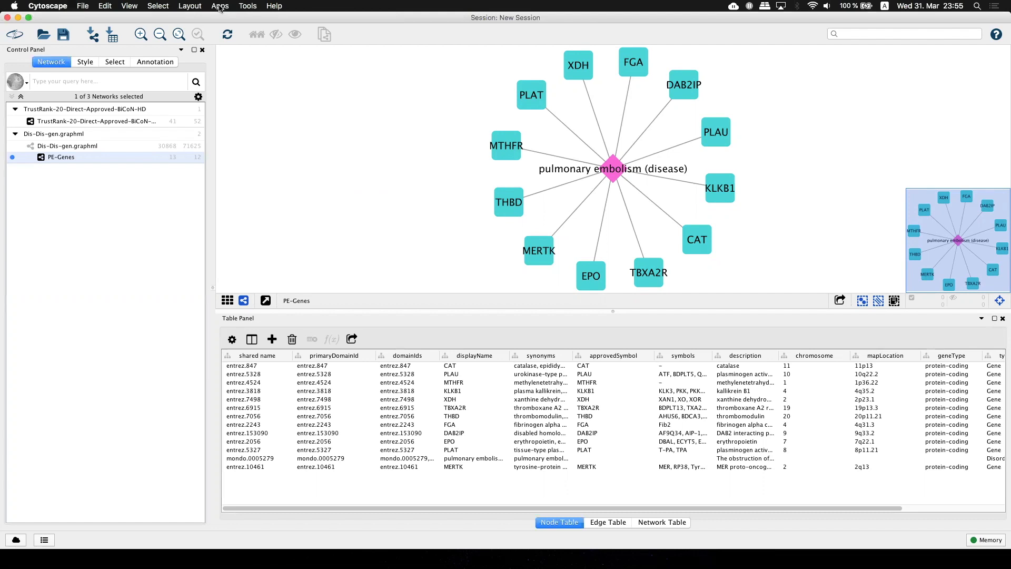
Step: Select all twelve Gene-type nodes in the PE-Genes network
left_click(220, 6)
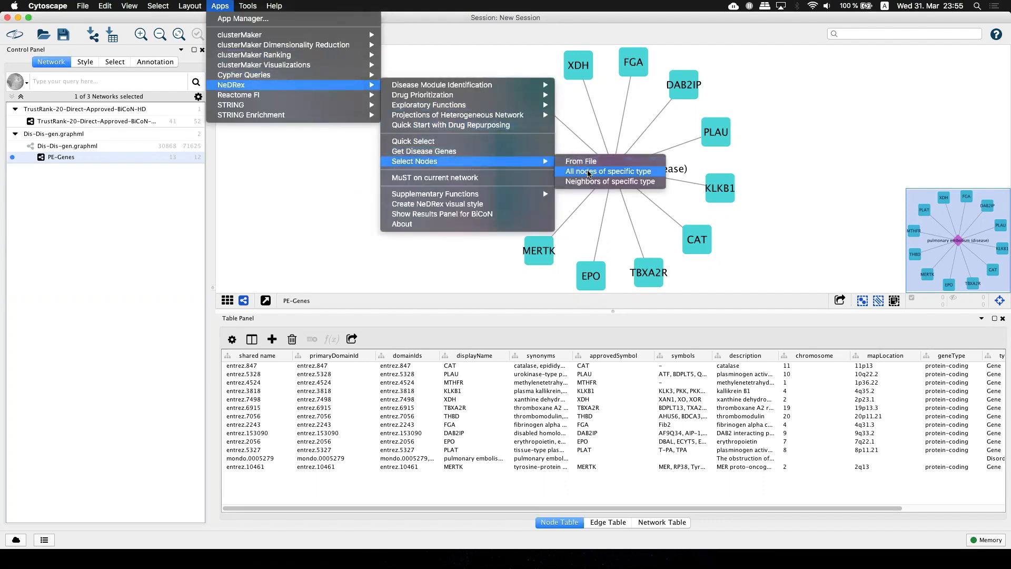
left_click(607, 170)
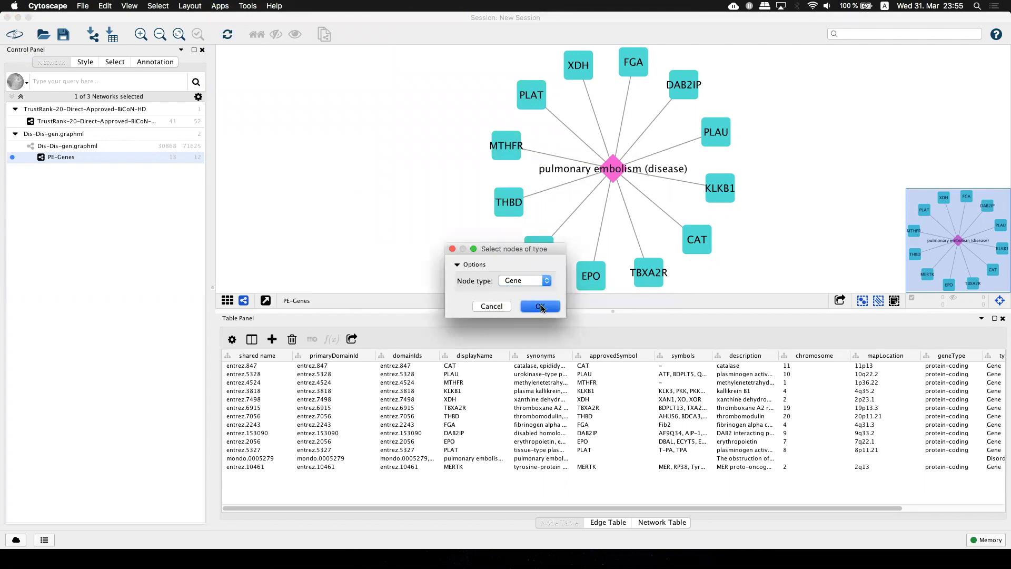
left_click(539, 306)
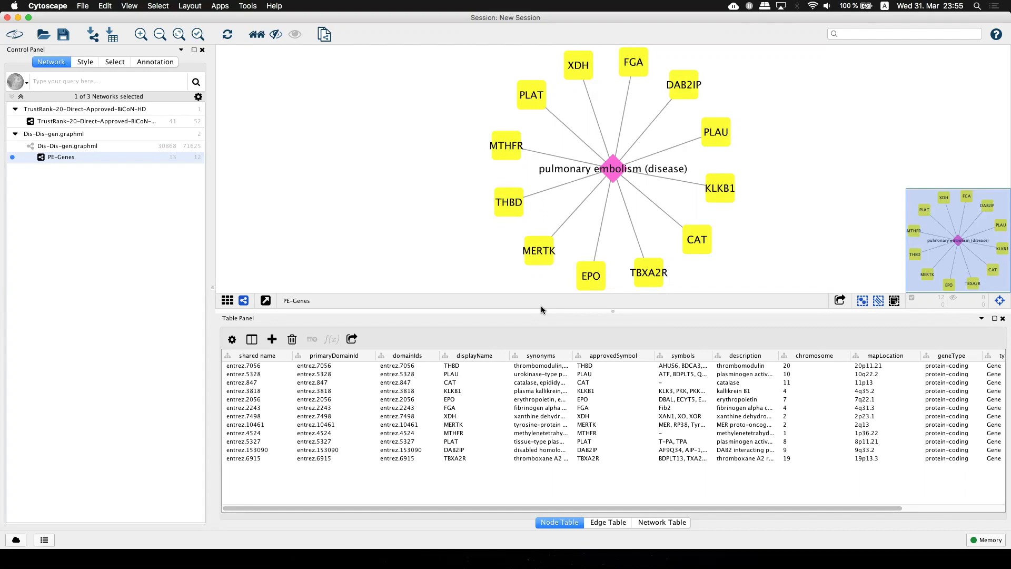
mouse_move(213, 21)
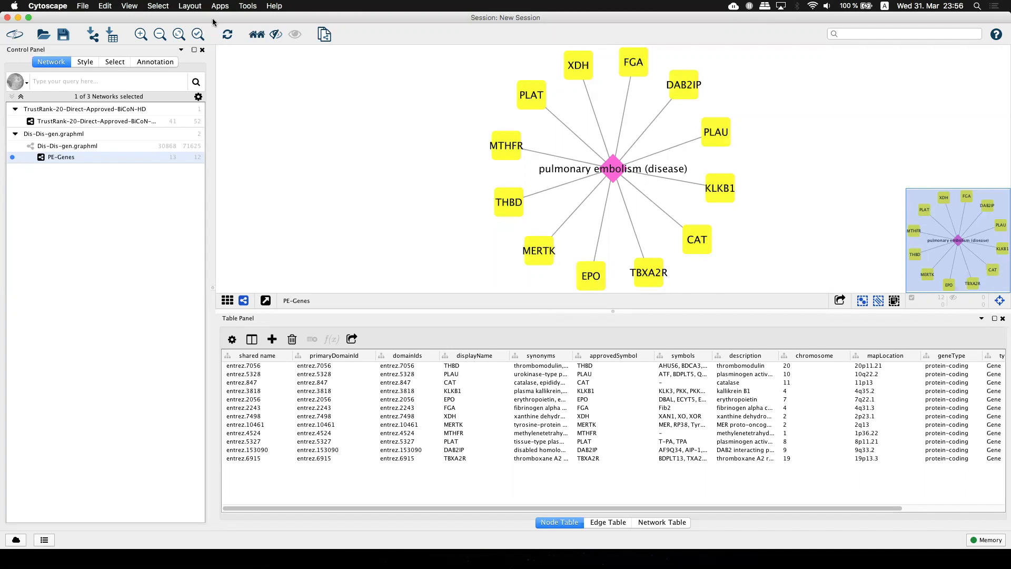
left_click(221, 6)
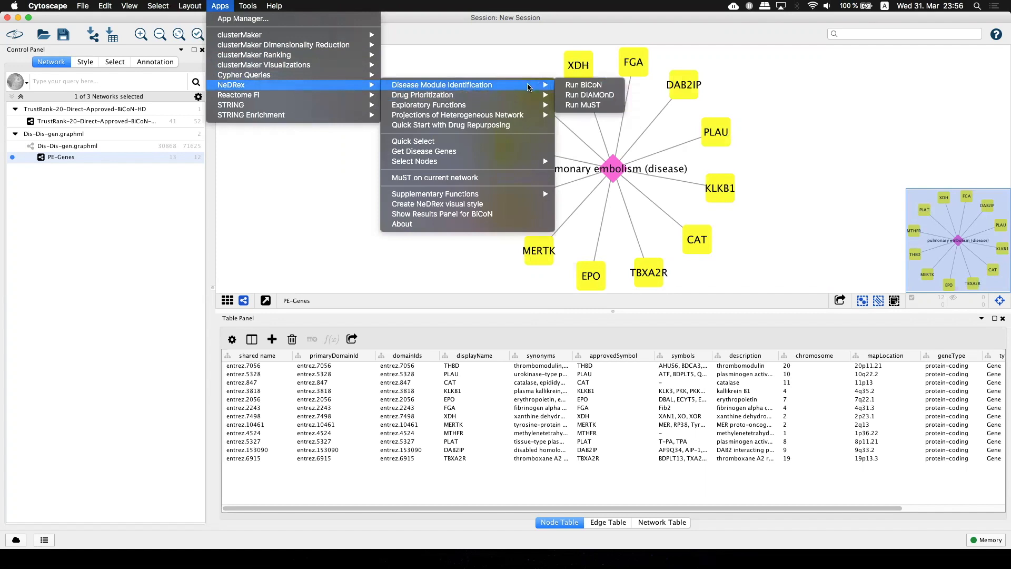
mouse_move(589, 95)
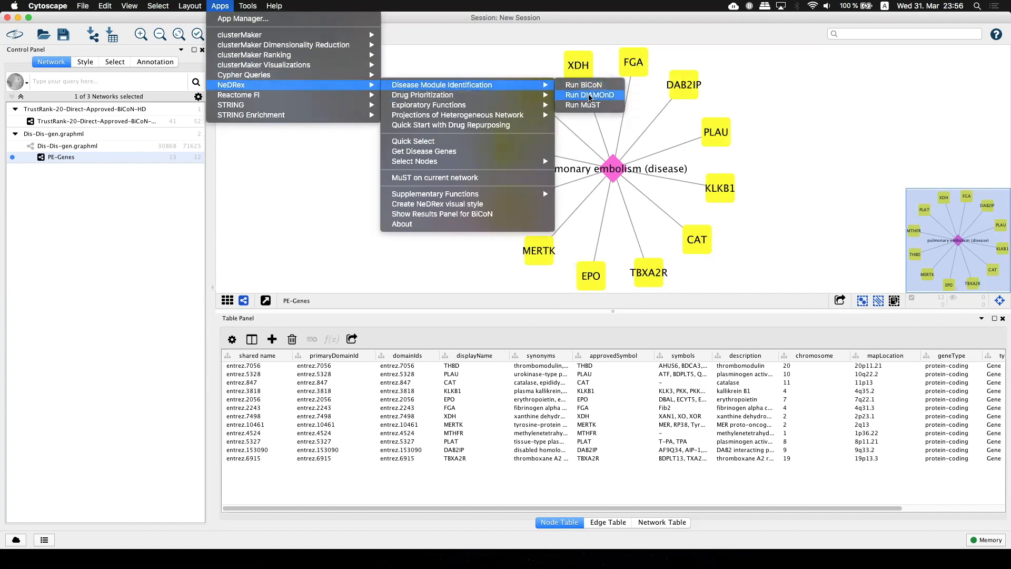
Step: Launch Run DIAMOnD under Disease Module Identification to open its parameters
left_click(589, 95)
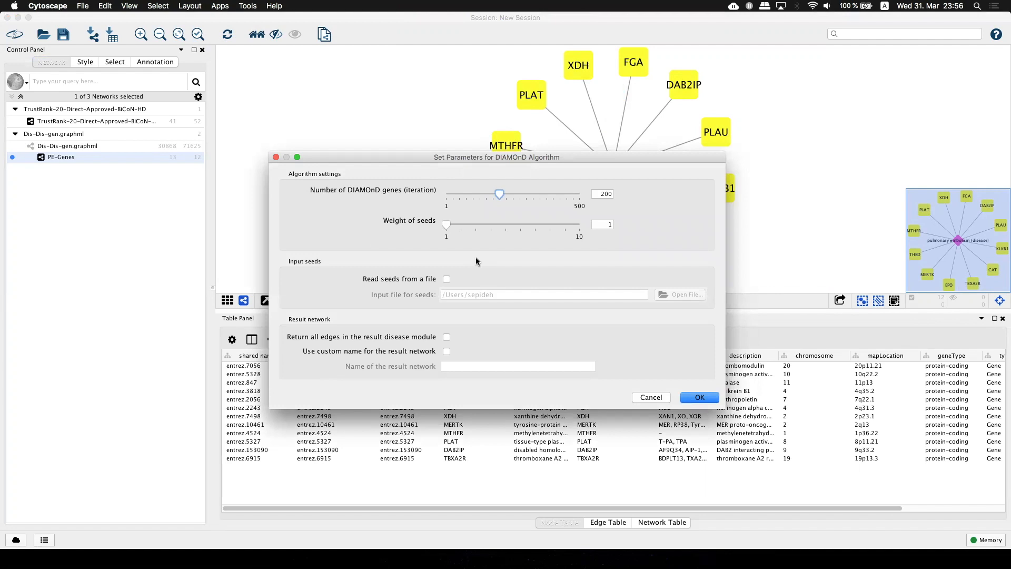
mouse_move(455, 246)
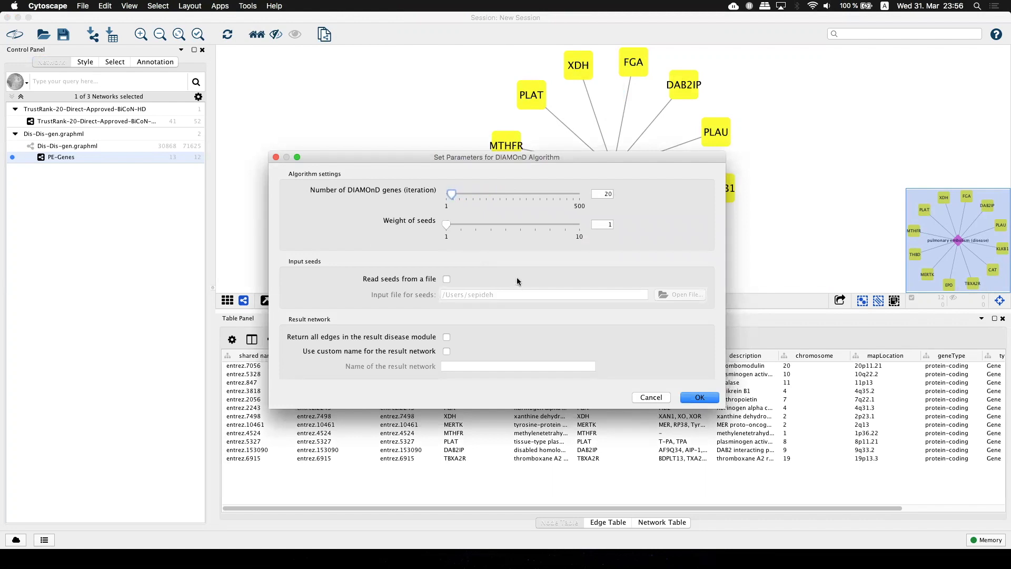
mouse_move(517, 283)
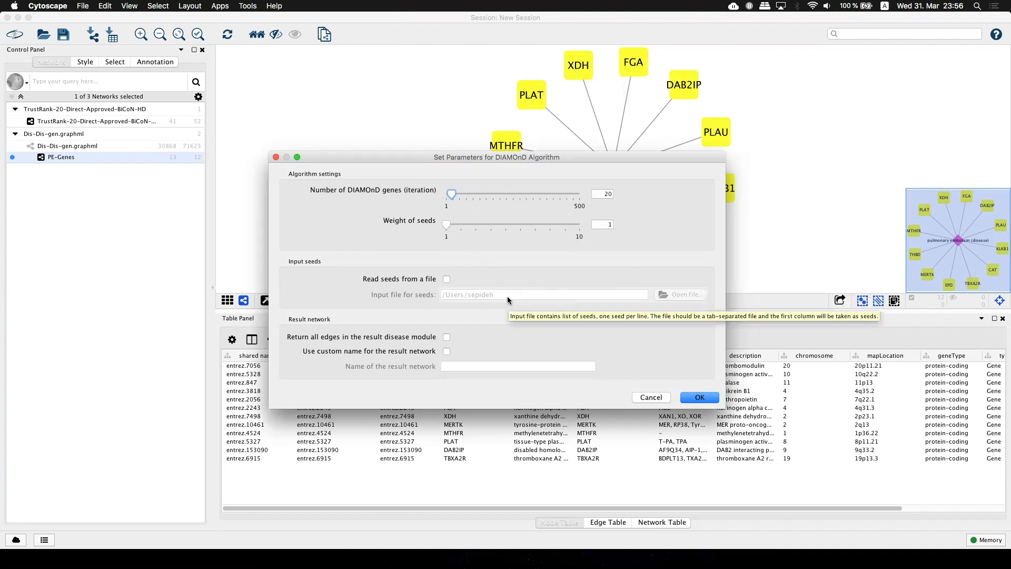
mouse_move(467, 229)
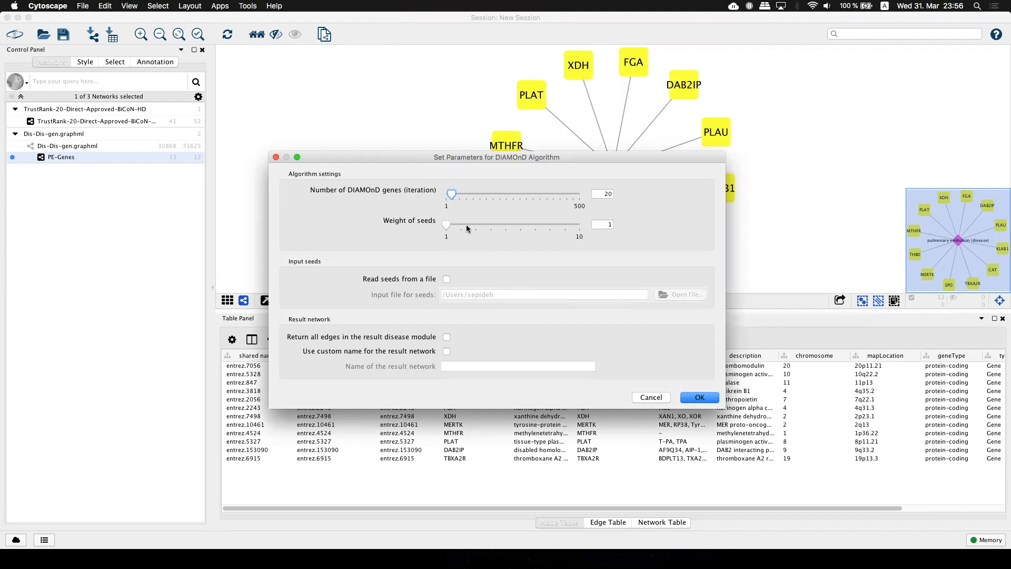
mouse_move(469, 228)
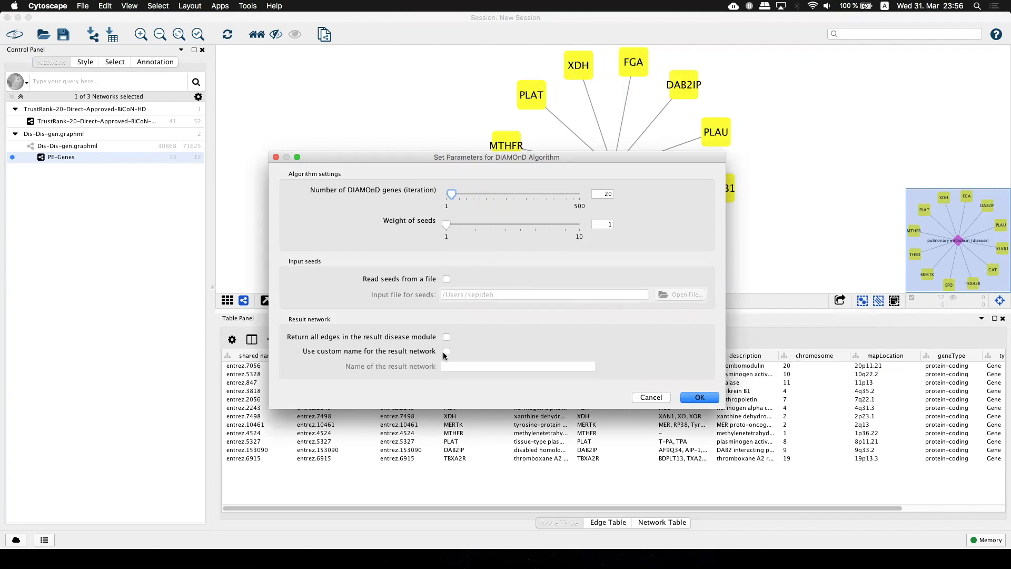
Step: Run DIAMOnD with all edges returned and the result network named 'PE-DIAMOnD'
left_click(447, 336)
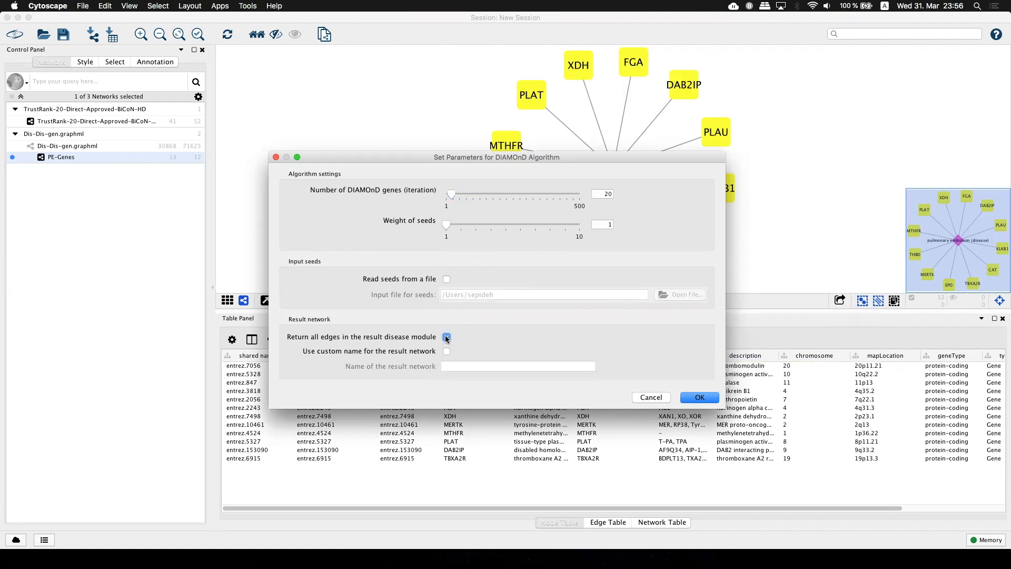
left_click(446, 351)
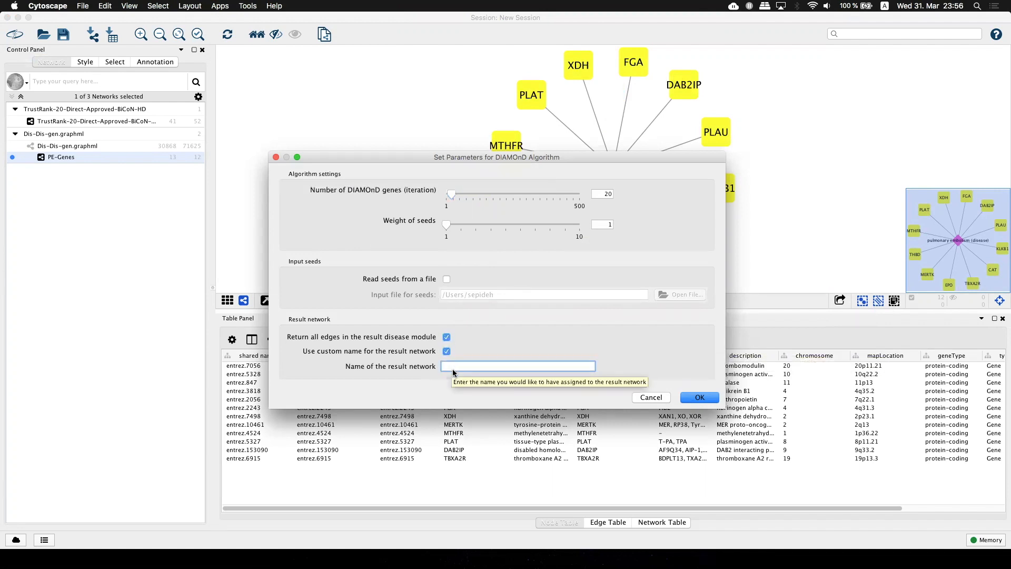
left_click(518, 367)
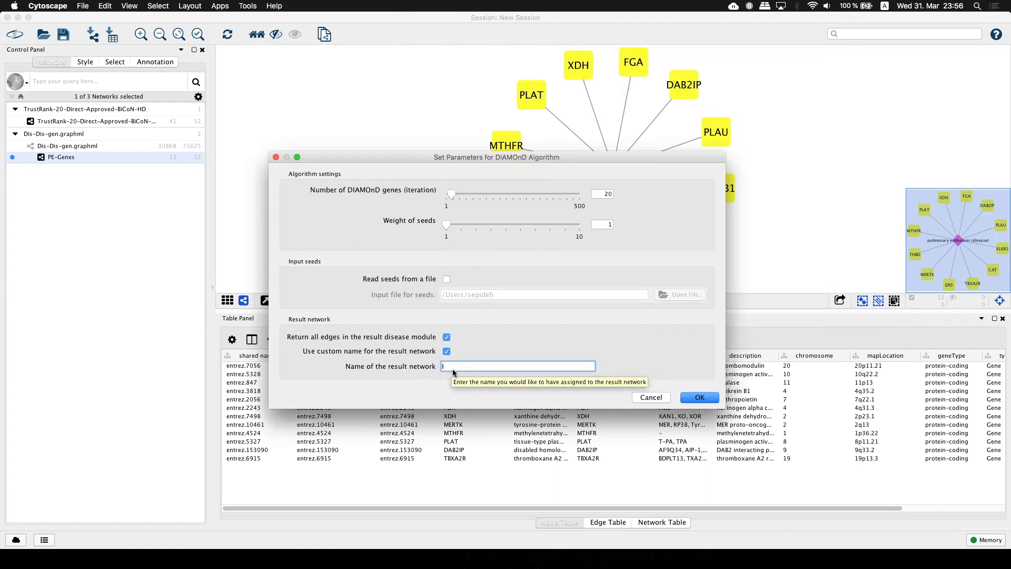
type("PE-")
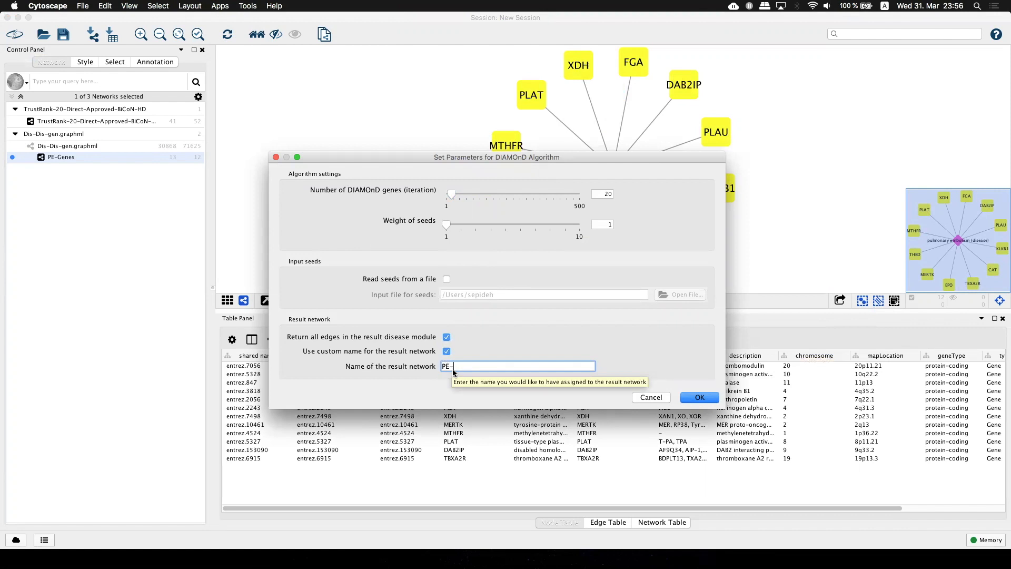
type("DIA")
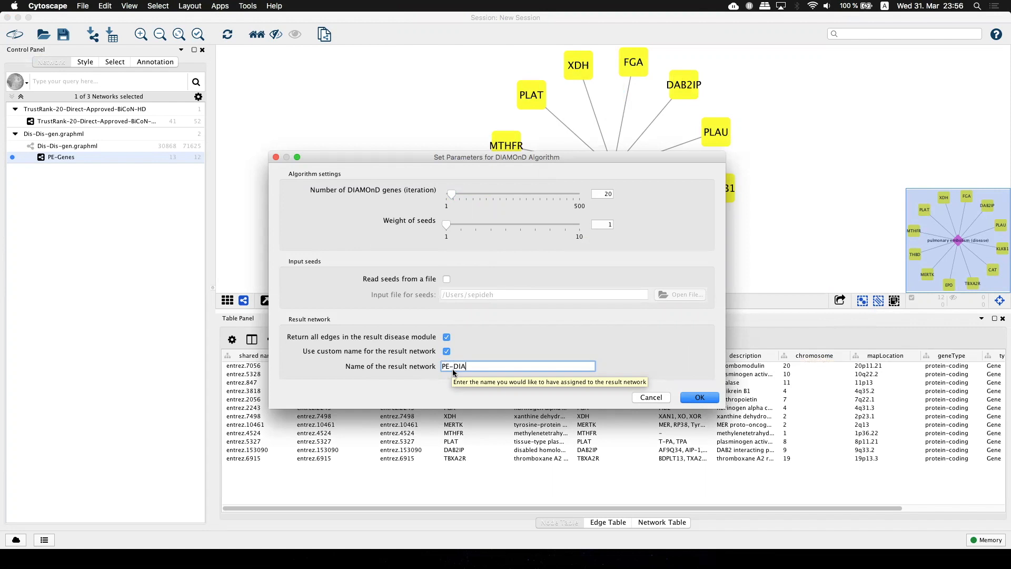
type("MonD")
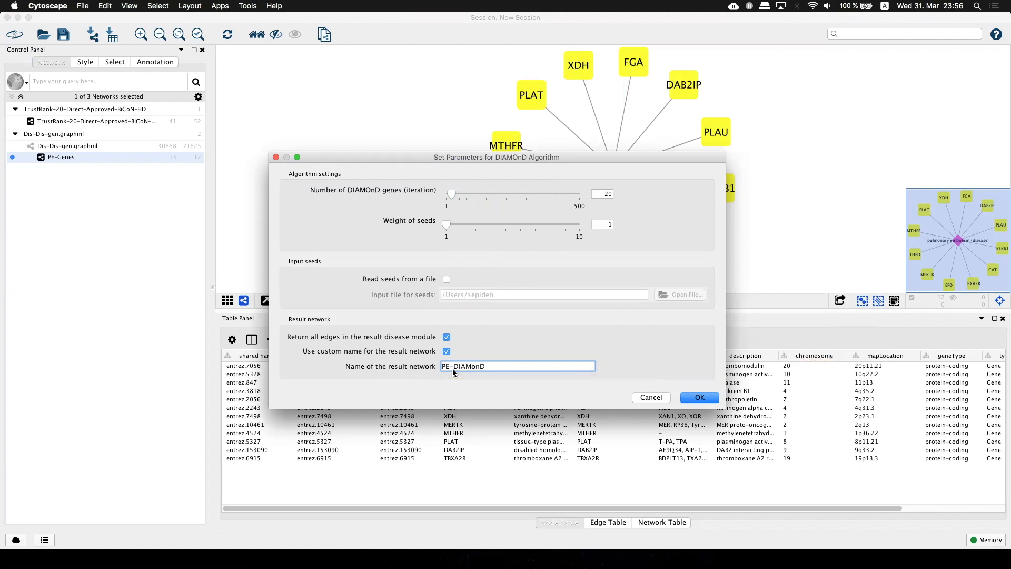
mouse_move(489, 342)
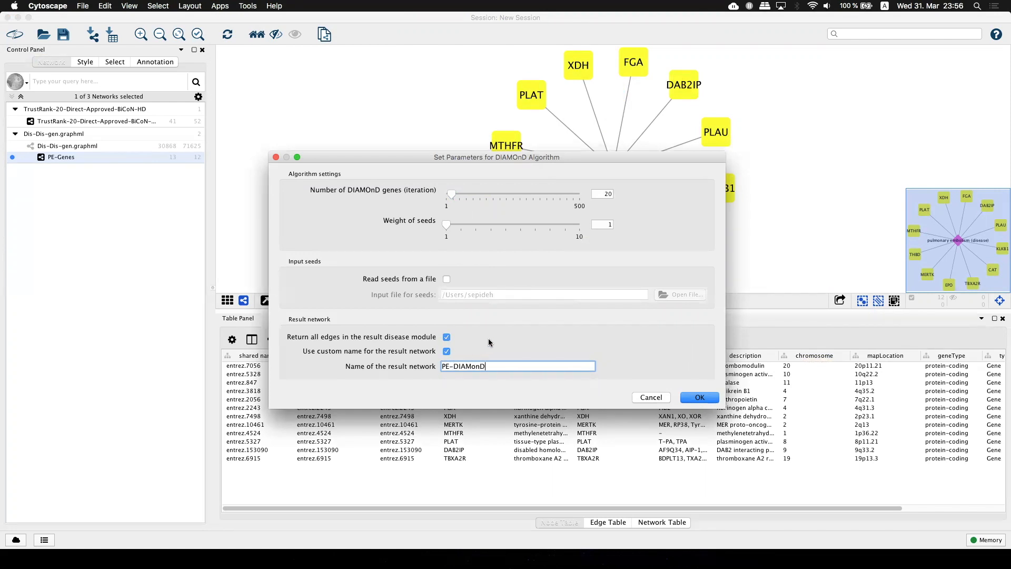
mouse_move(431, 330)
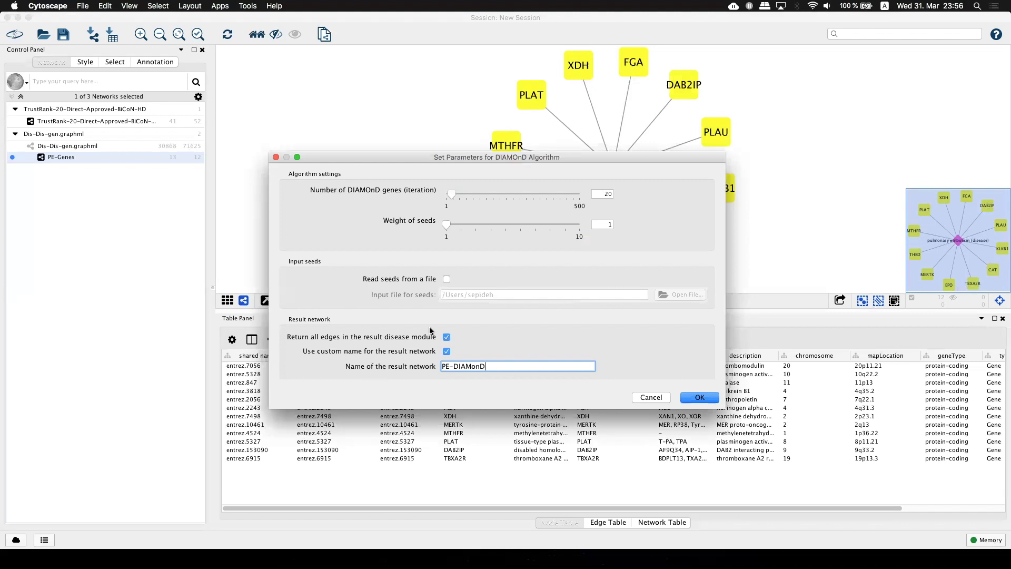
mouse_move(694, 316)
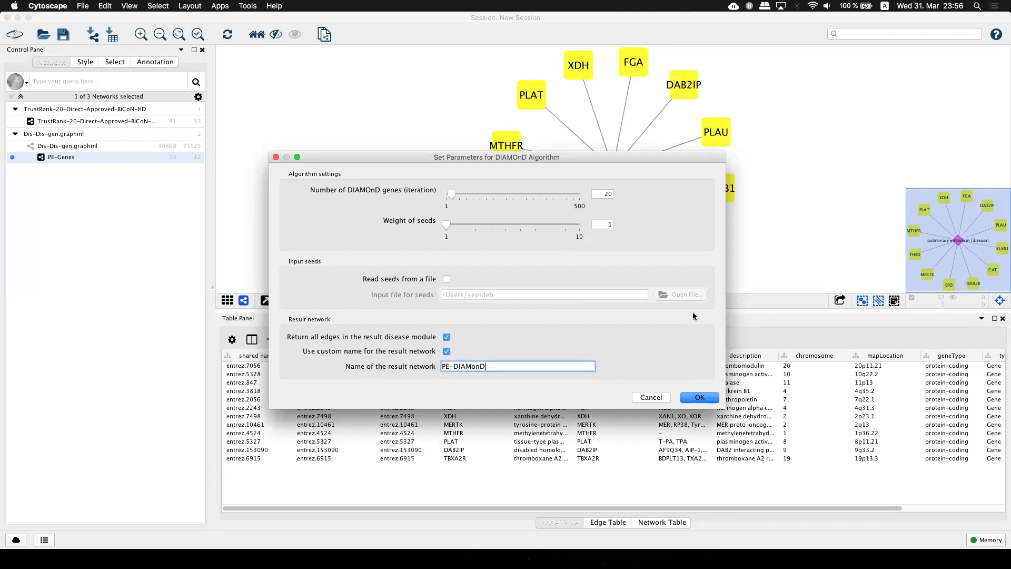
left_click(699, 396)
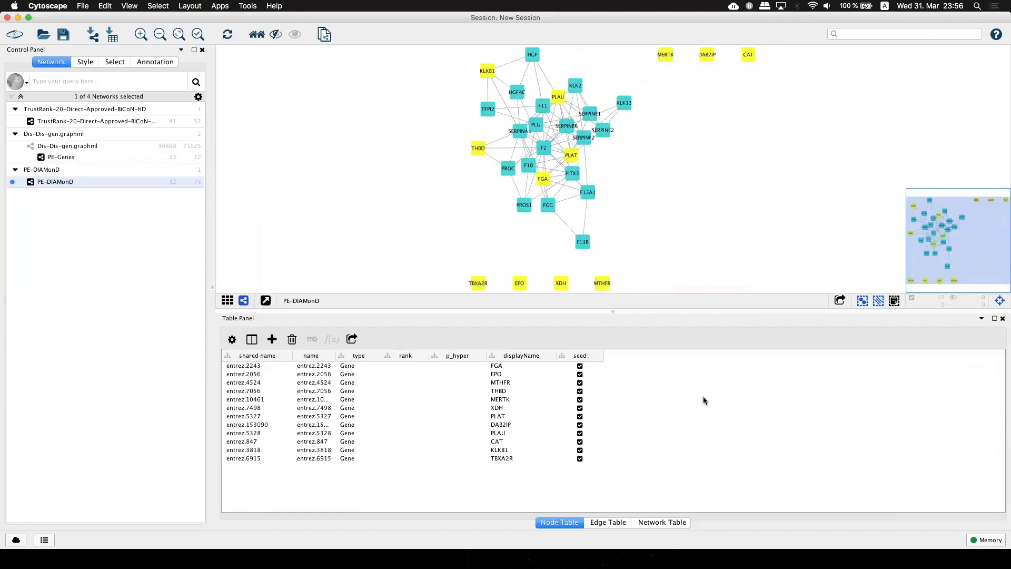
mouse_move(637, 128)
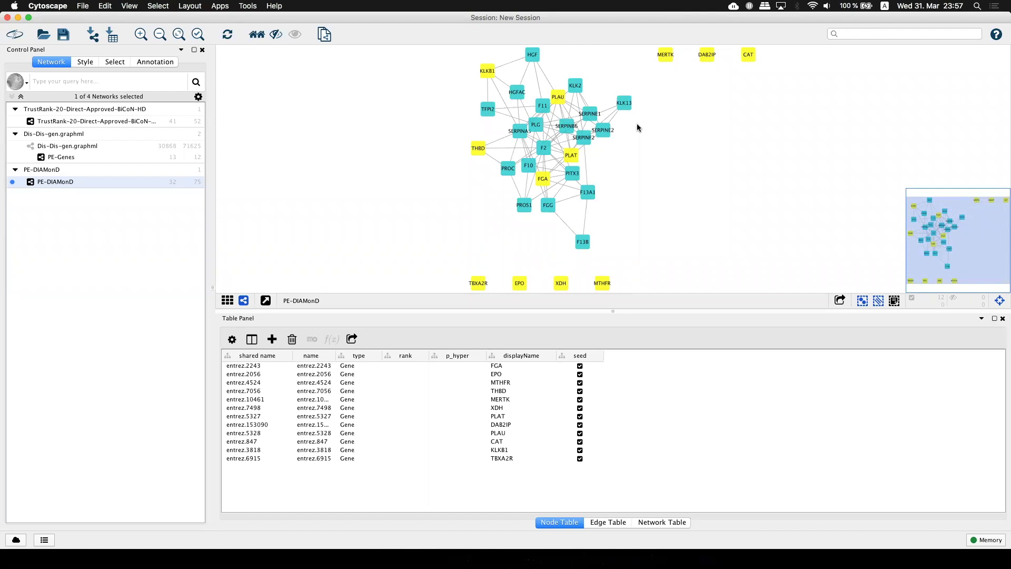
mouse_move(202, 123)
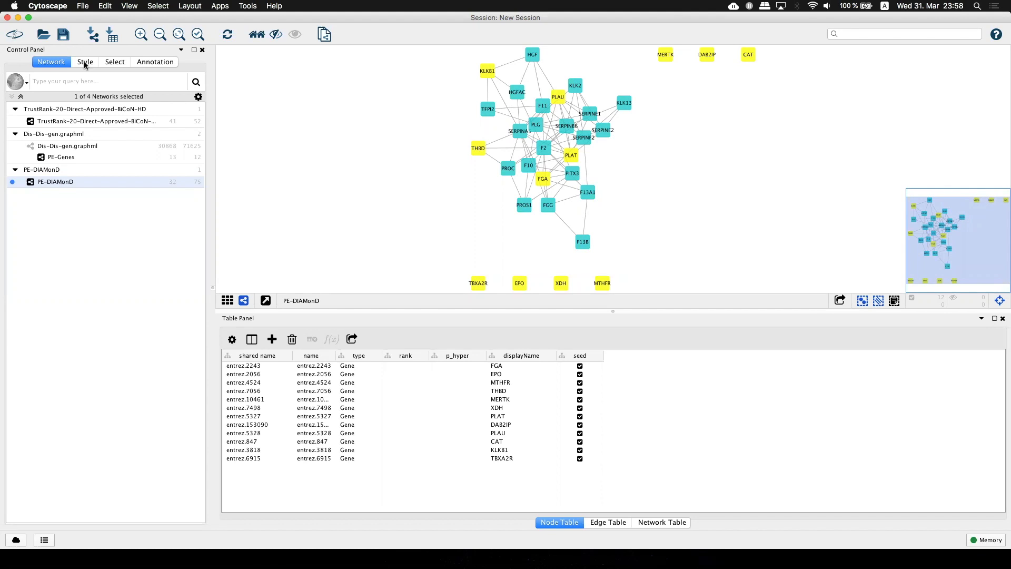
Step: Set the seed gene node fill colour to orange in the node Style properties
left_click(84, 61)
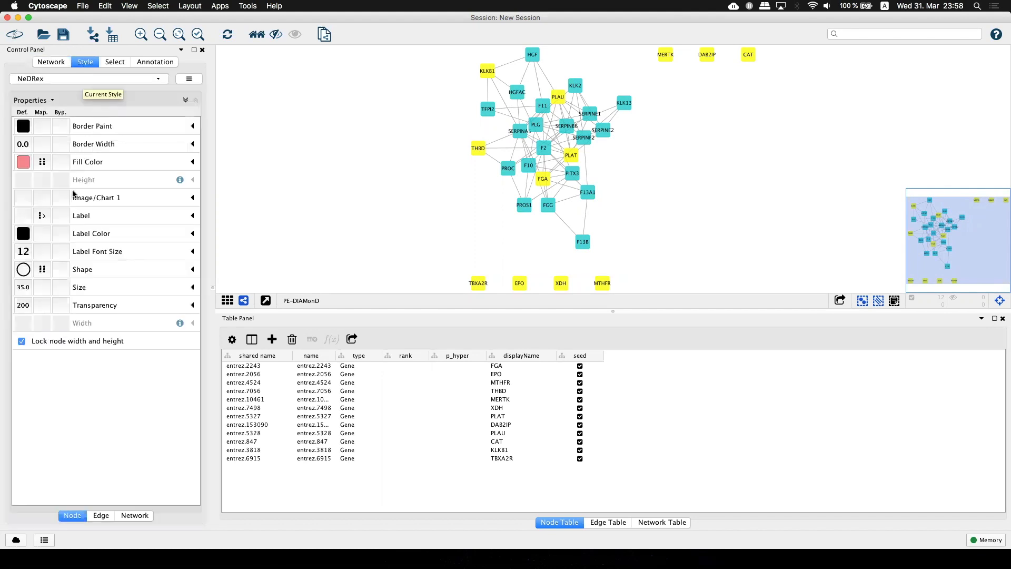
mouse_move(61, 165)
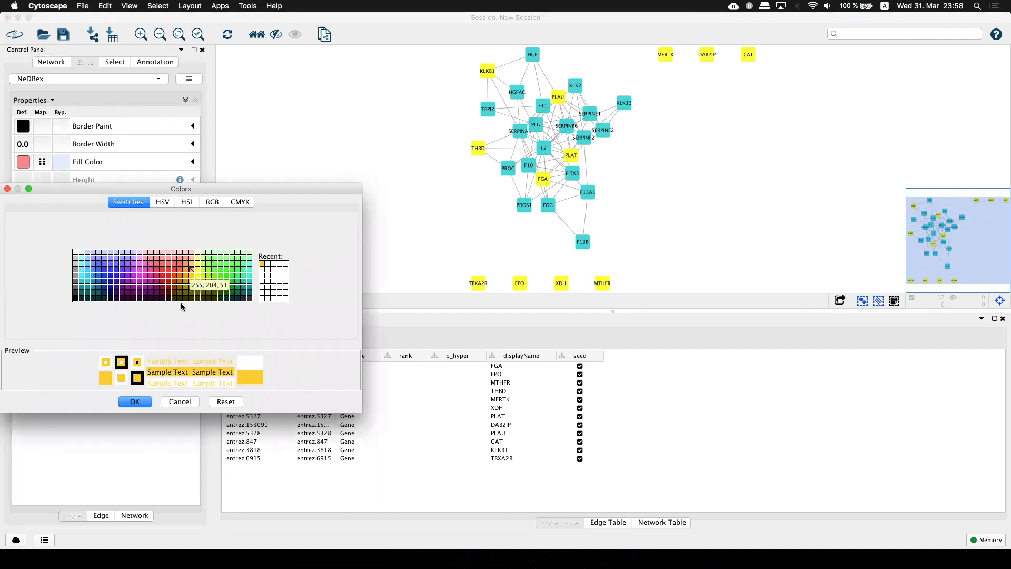
left_click(134, 401)
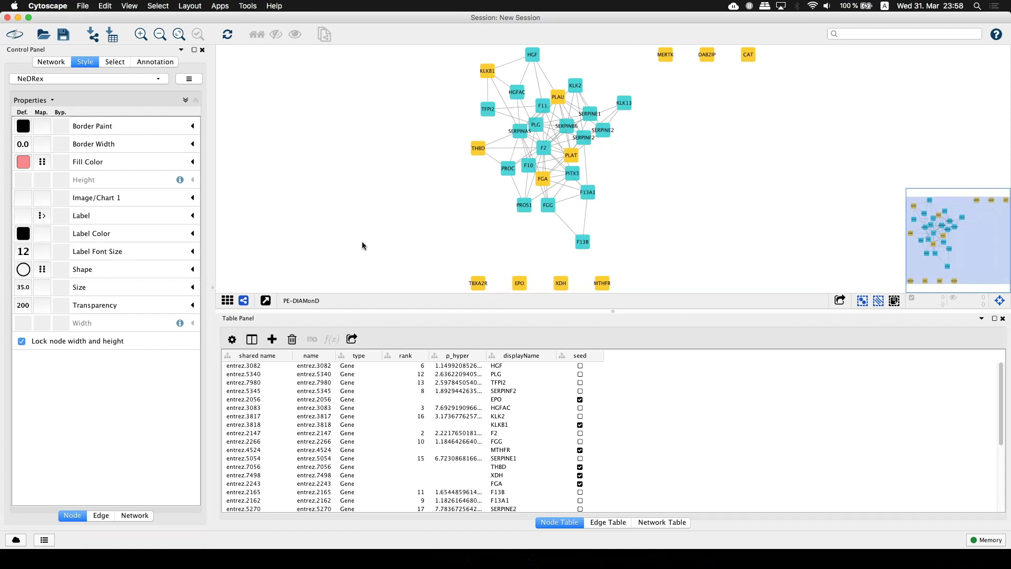
mouse_move(591, 356)
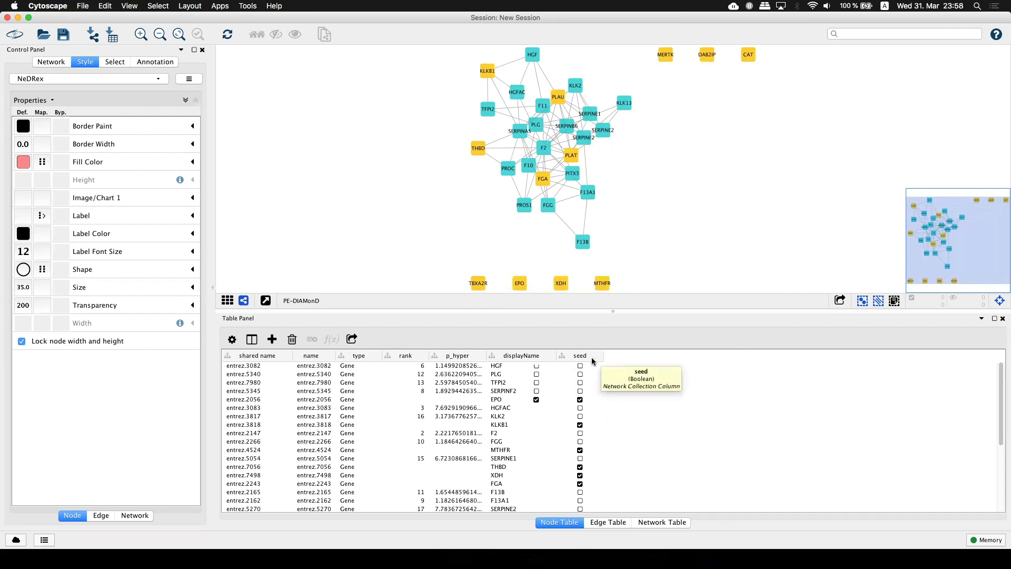
Step: Sort the node table by seed status and select the twenty non-seed genes' nodes from their rows
left_click(581, 356)
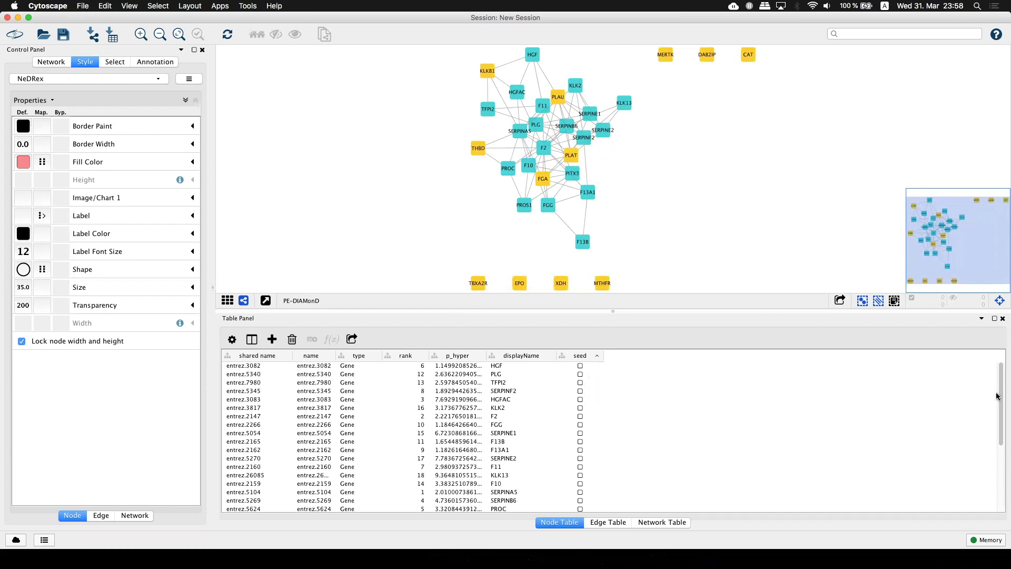
scroll("down", 3)
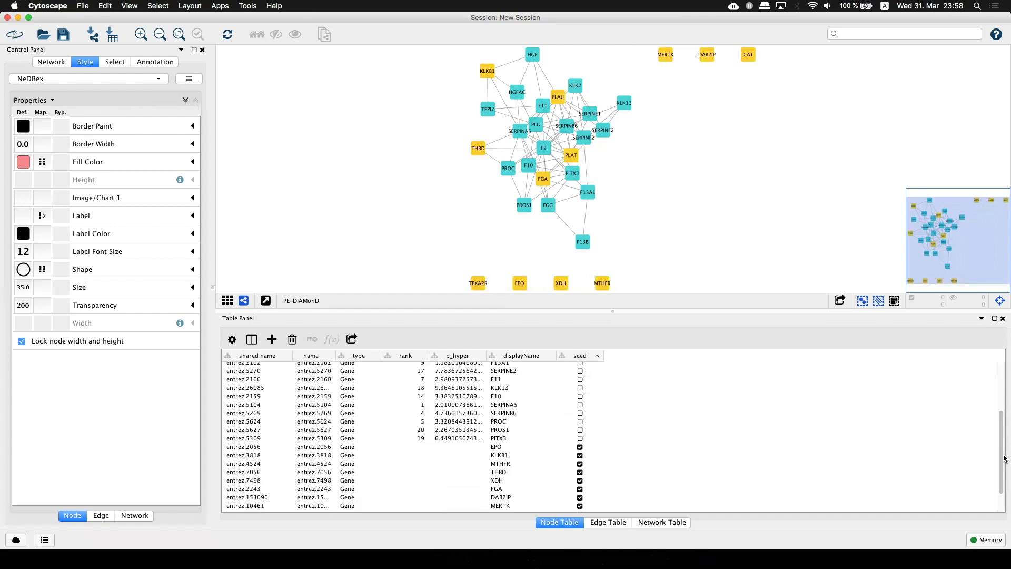
scroll("up", 3)
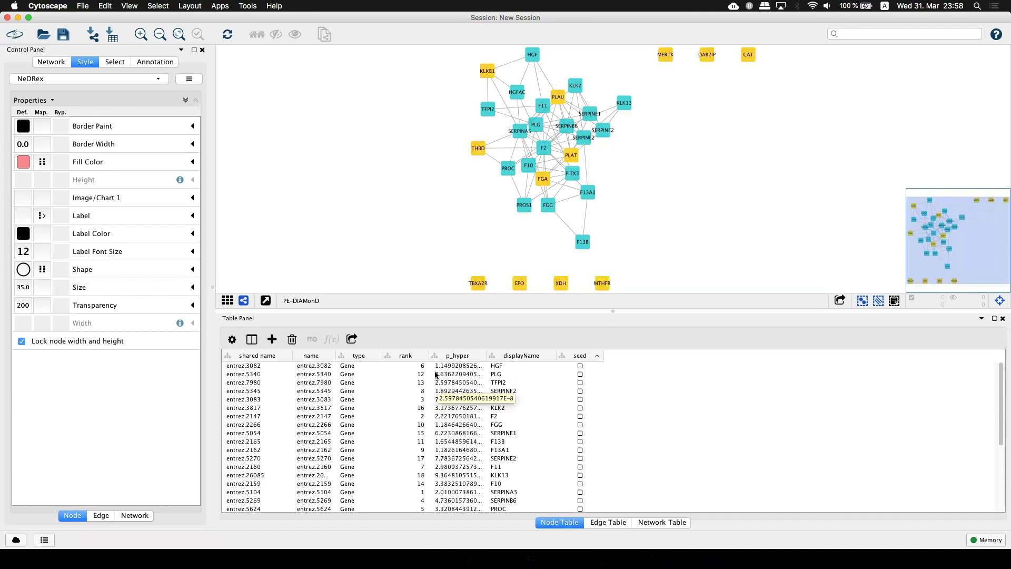
left_click(458, 366)
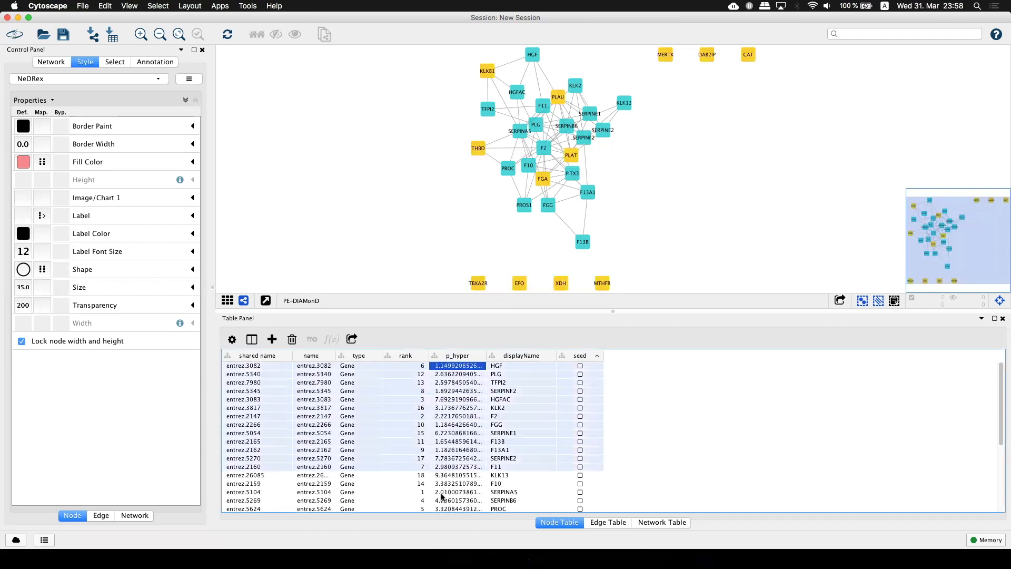
scroll("down", 3)
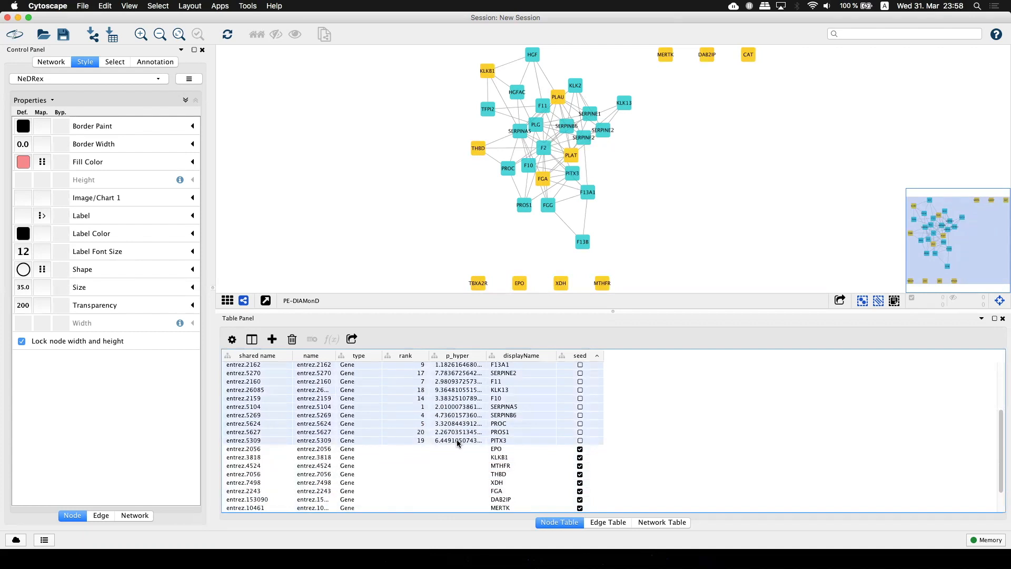
right_click(458, 398)
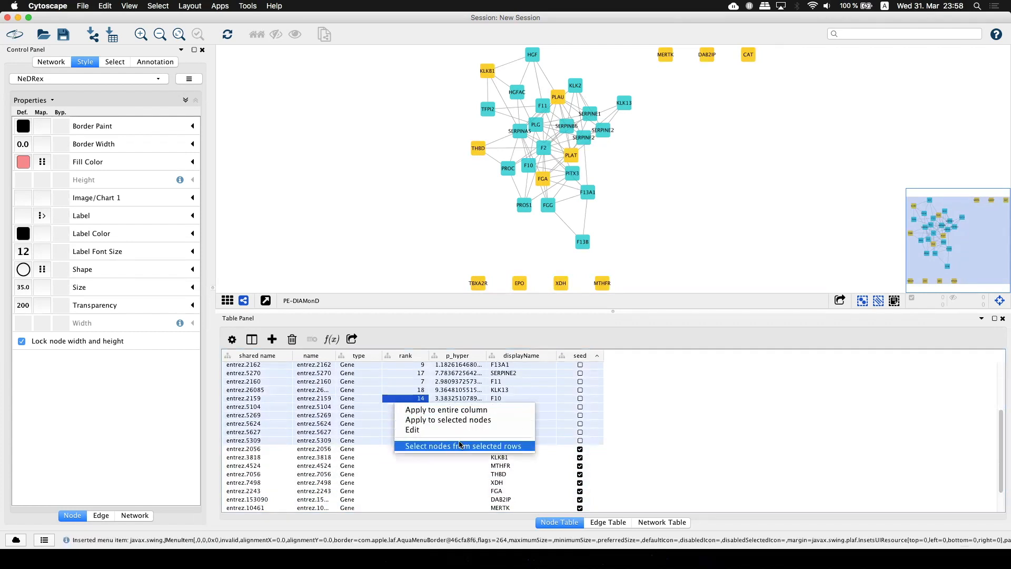
left_click(463, 446)
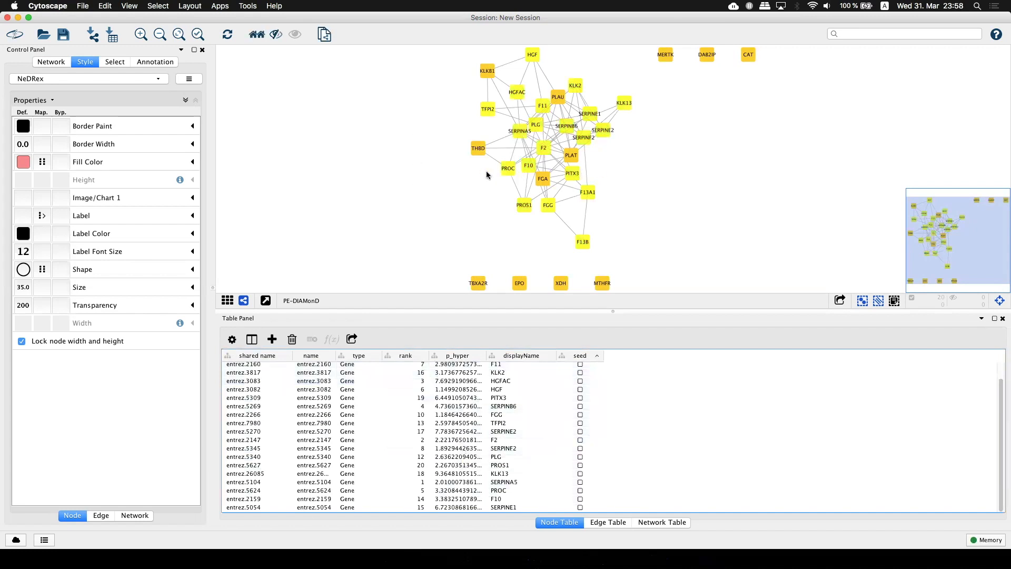
mouse_move(431, 218)
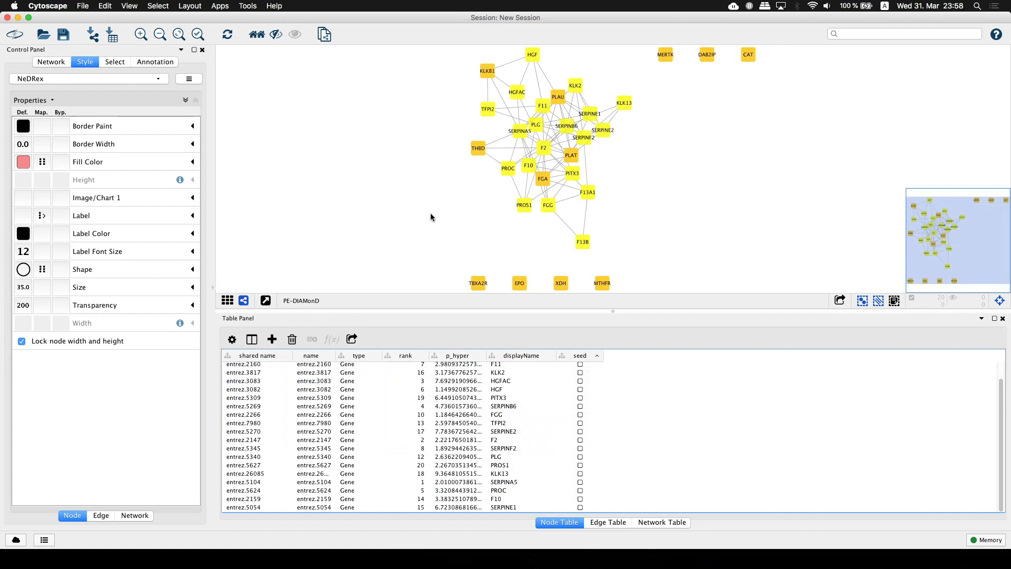
Step: Open the NeDRex 'Rank drugs with TrustRank' parameter form
left_click(220, 6)
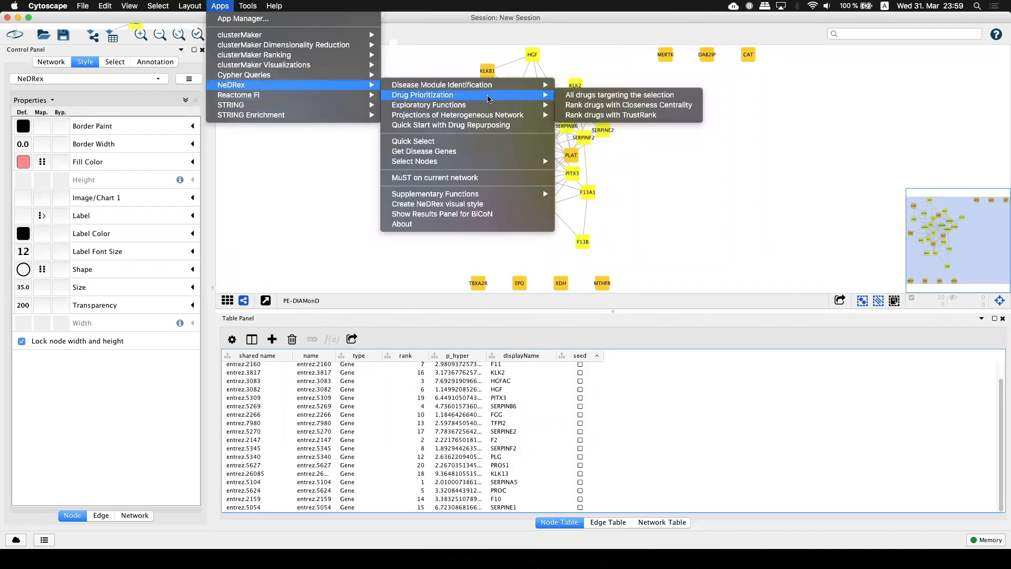
mouse_move(610, 115)
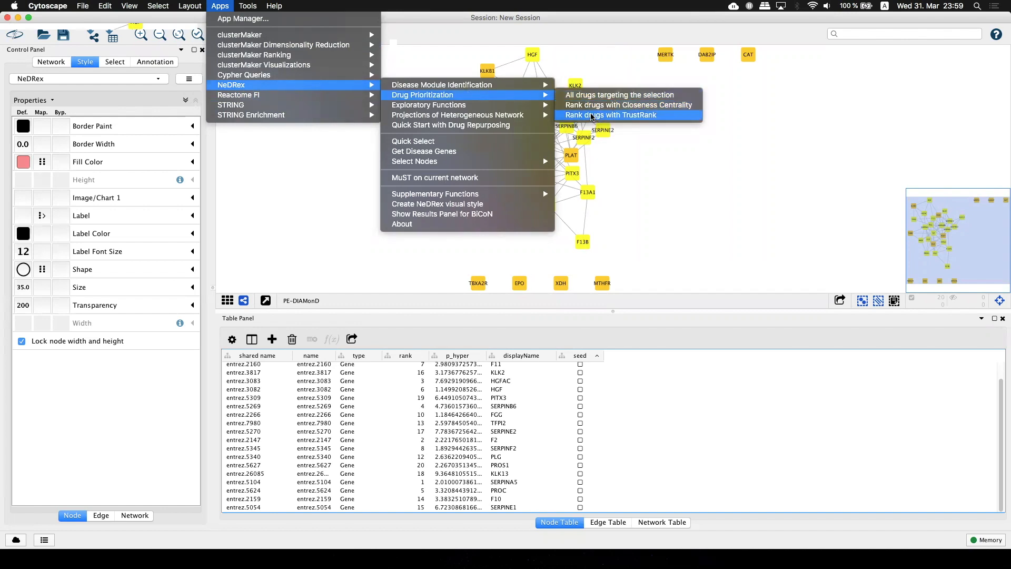
mouse_move(610, 115)
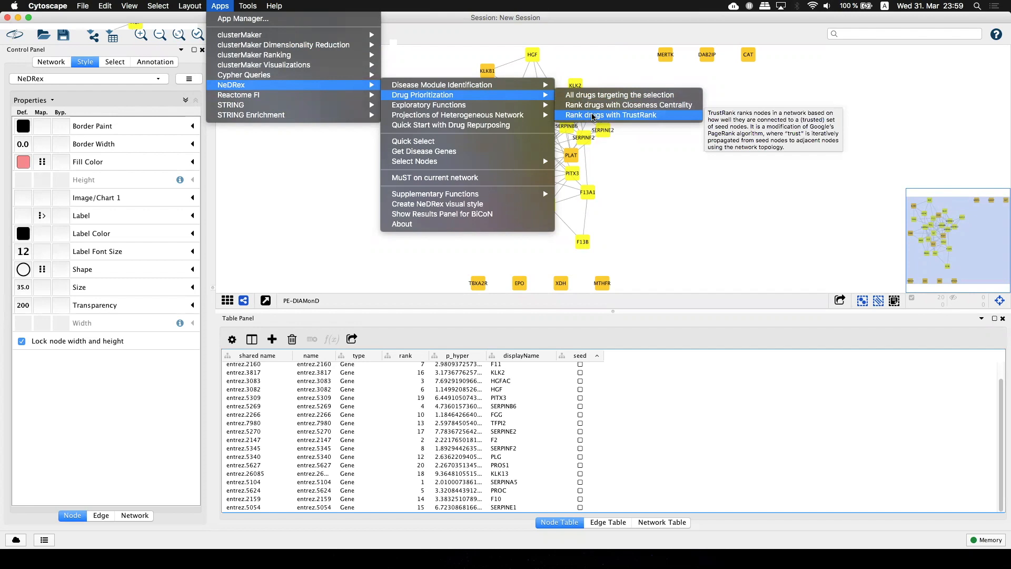
left_click(609, 115)
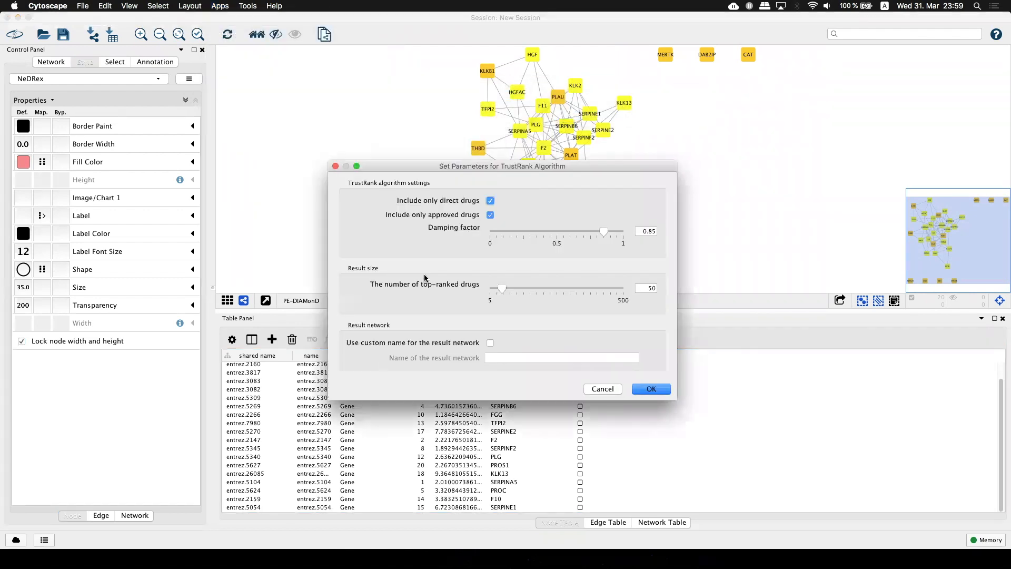
mouse_move(439, 258)
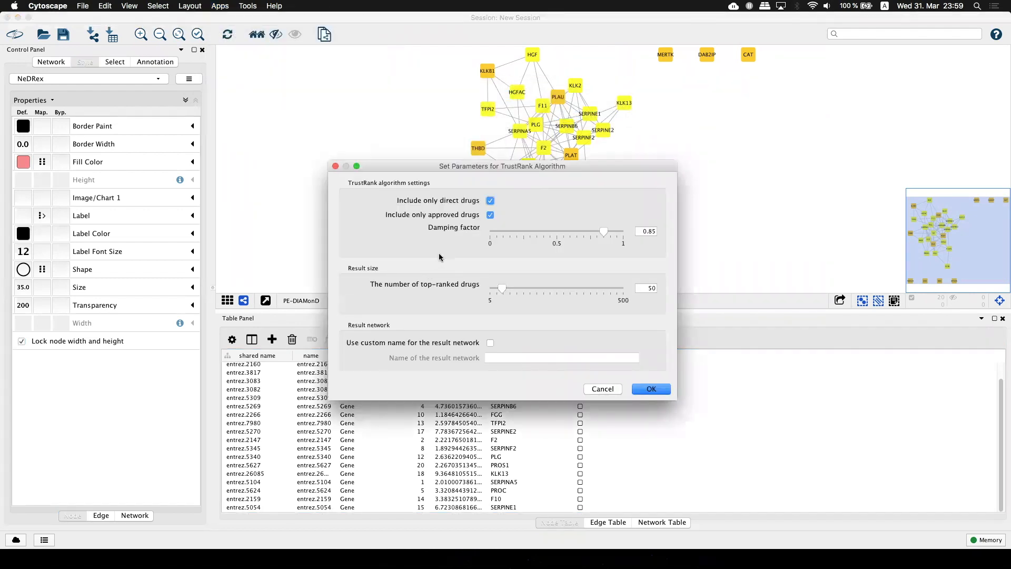
mouse_move(415, 256)
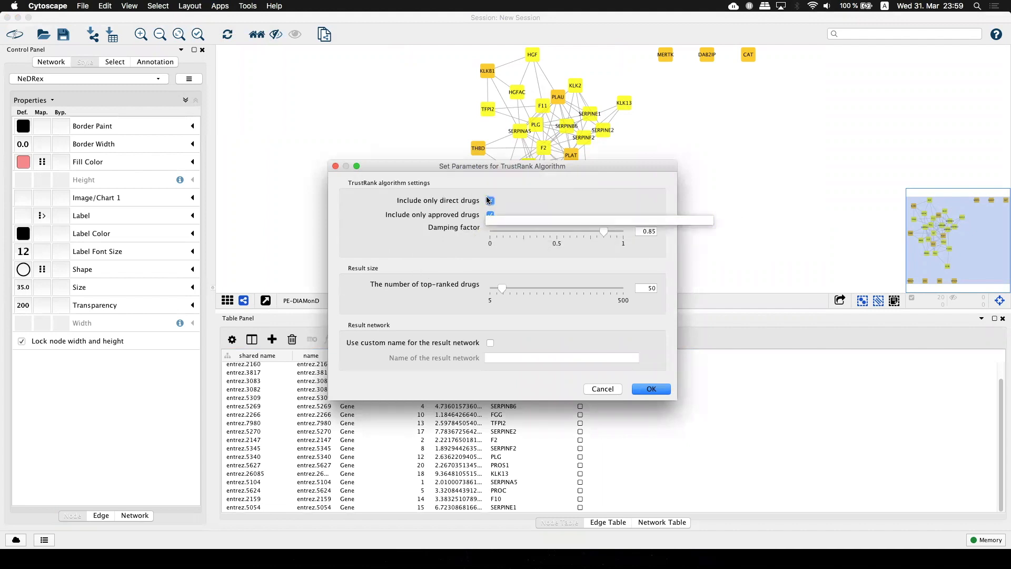
Step: Run TrustRank on approved direct drugs only, returning the top 100 ranked drugs
left_click(489, 201)
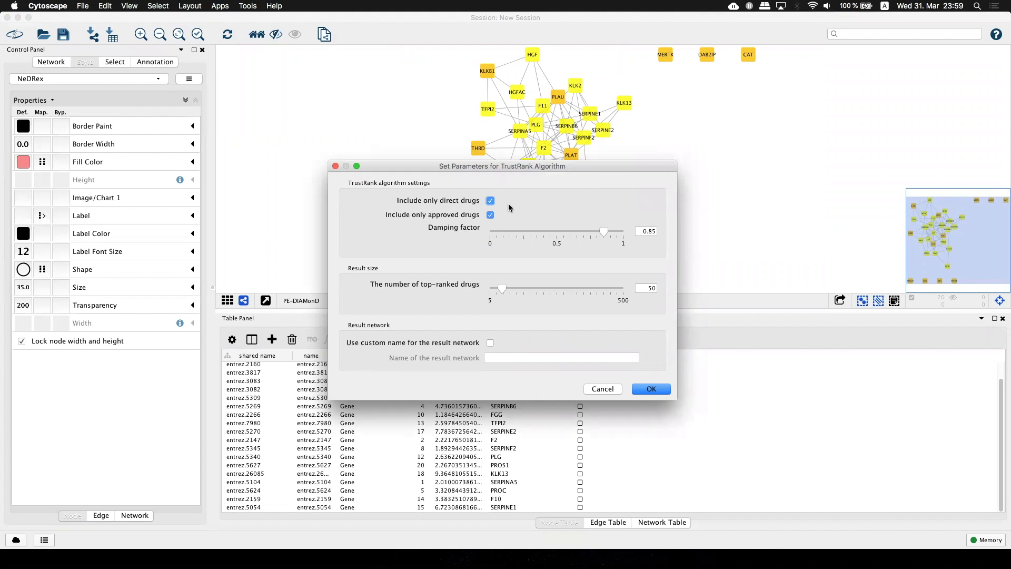
mouse_move(520, 200)
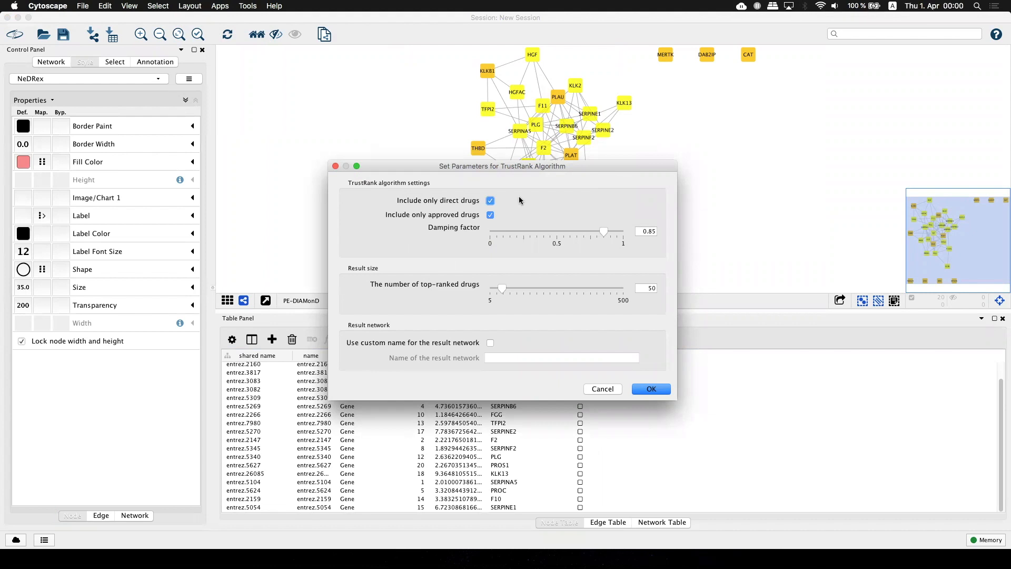
mouse_move(550, 223)
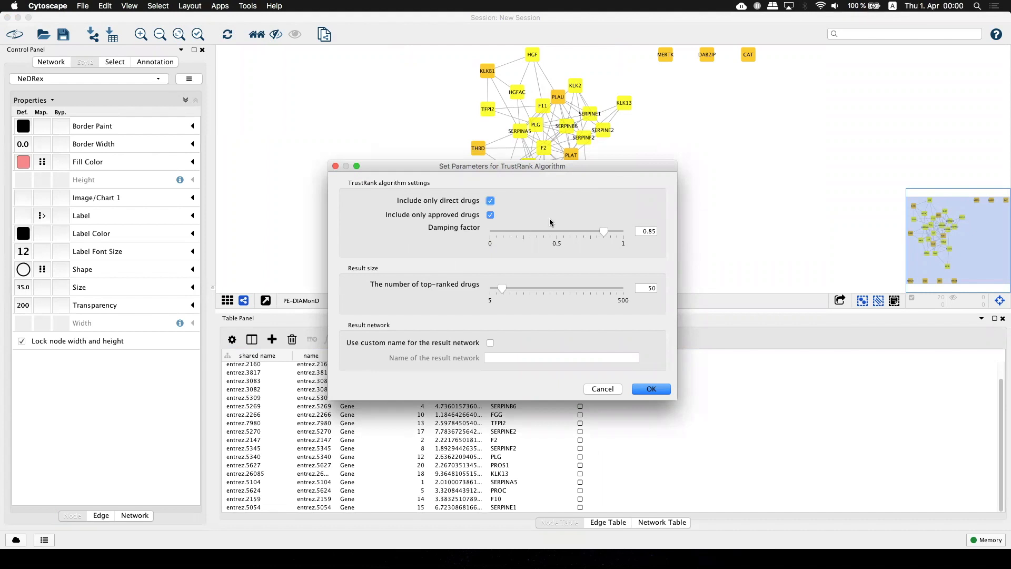
mouse_move(548, 255)
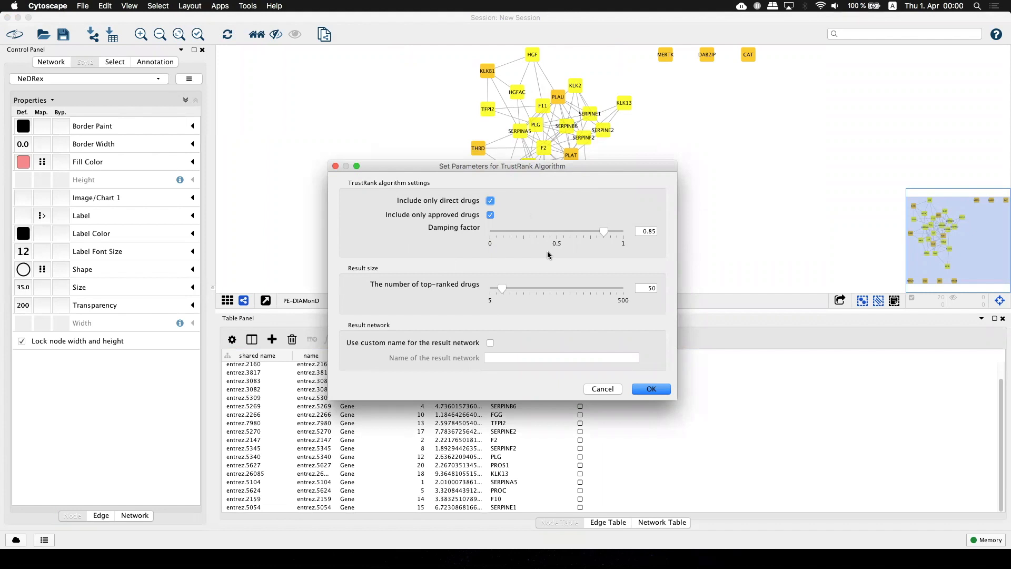
mouse_move(637, 317)
type("100")
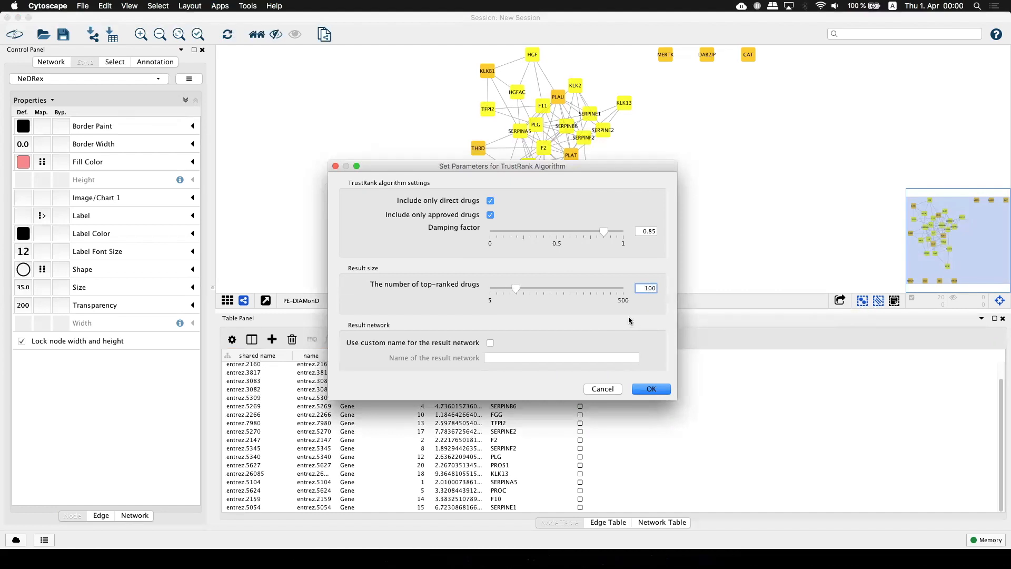
mouse_move(644, 318)
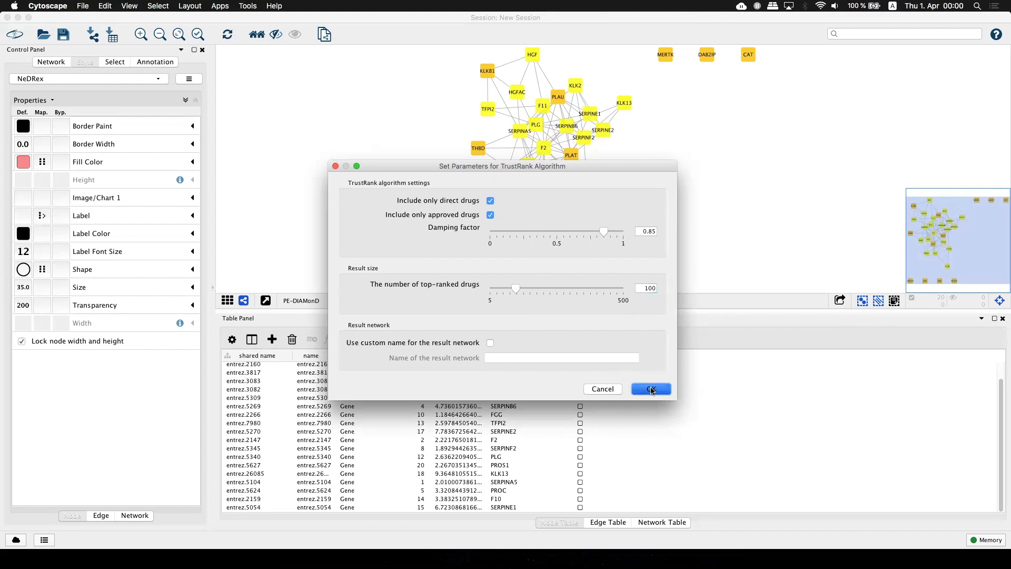
left_click(650, 388)
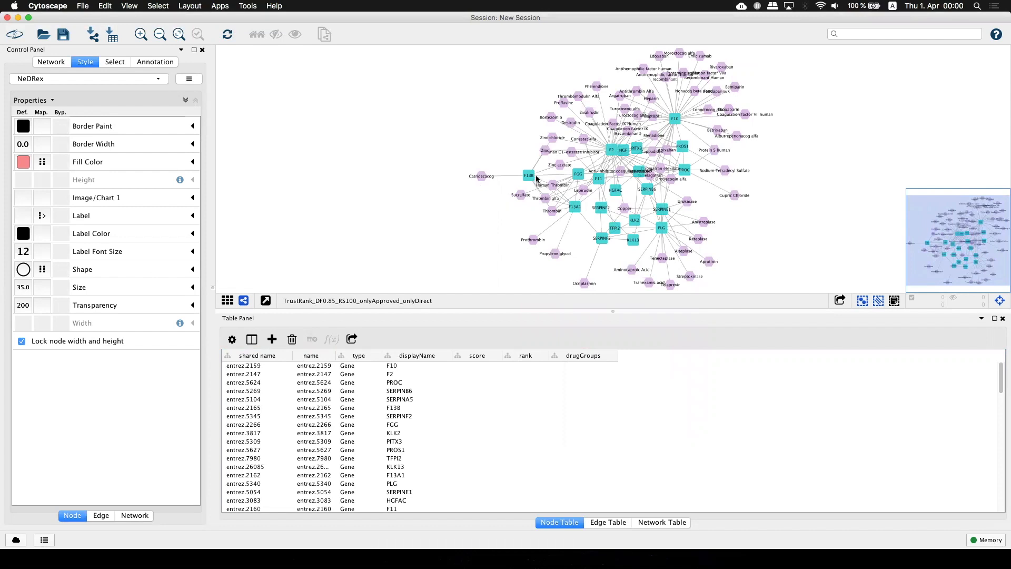
mouse_move(467, 229)
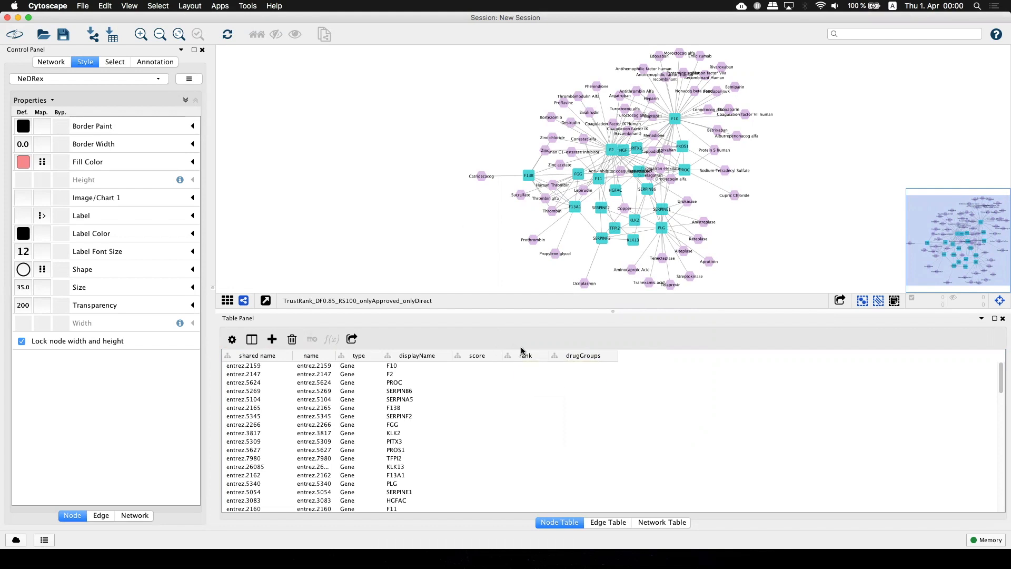
mouse_move(525, 356)
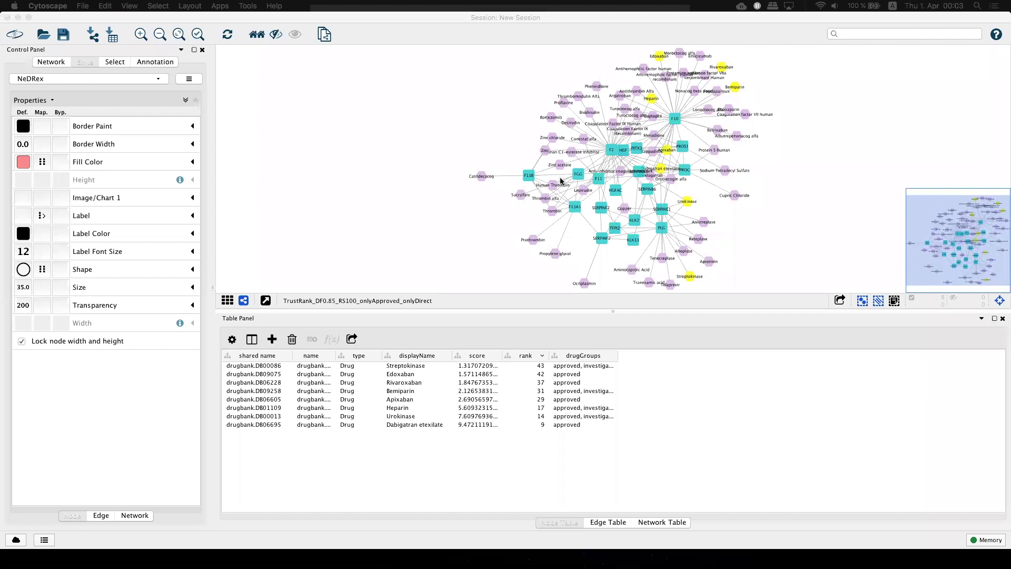
mouse_move(561, 186)
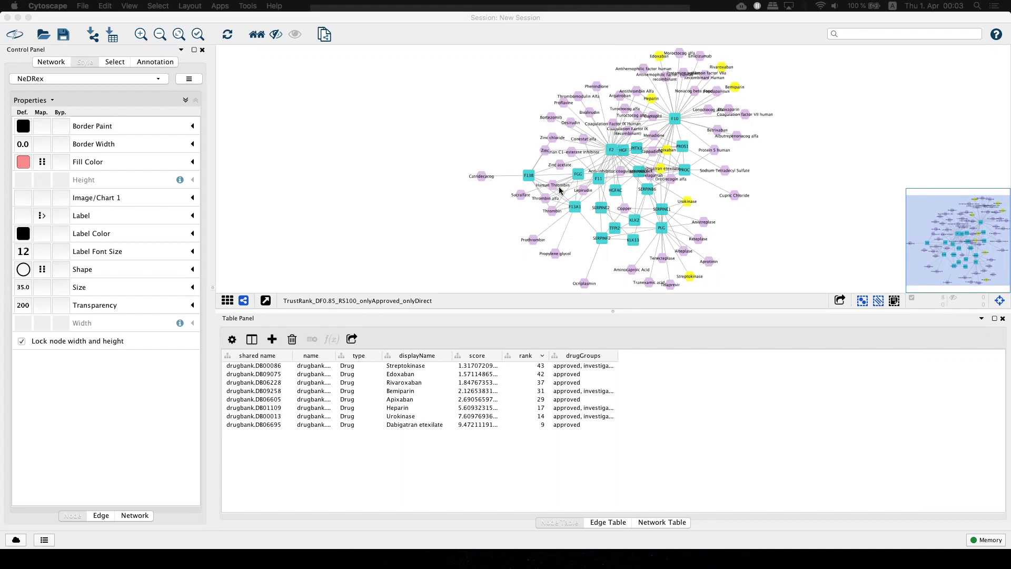
mouse_move(560, 192)
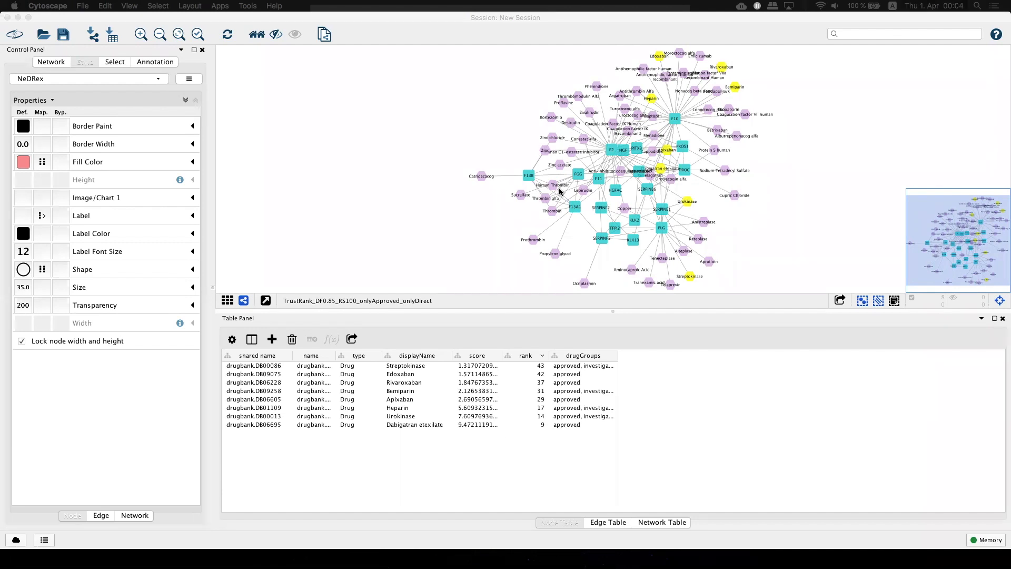
Step: Operate the result network view to highlight the ranked pulmonary embolism drug nodes
left_click(51, 61)
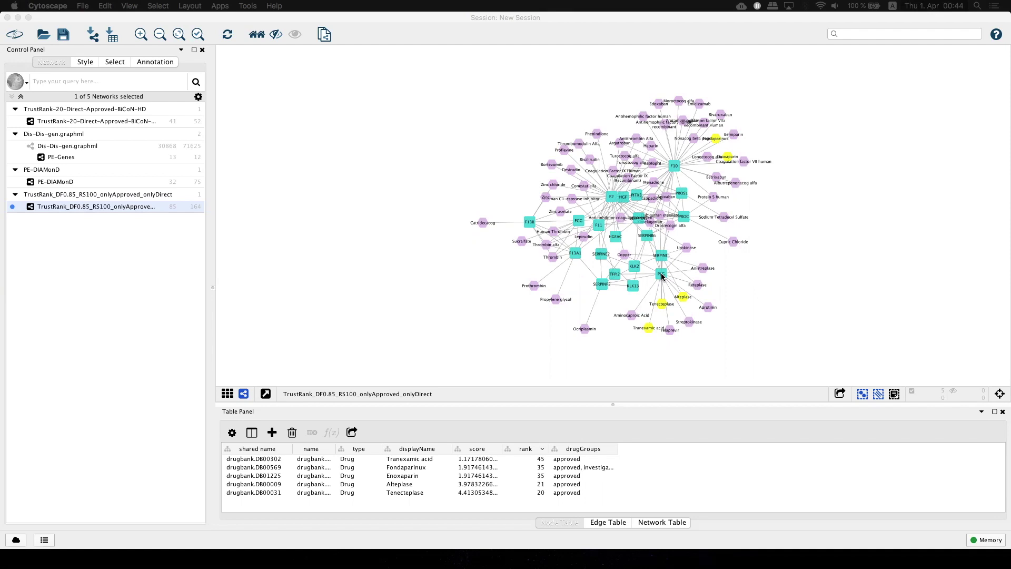
mouse_move(478, 253)
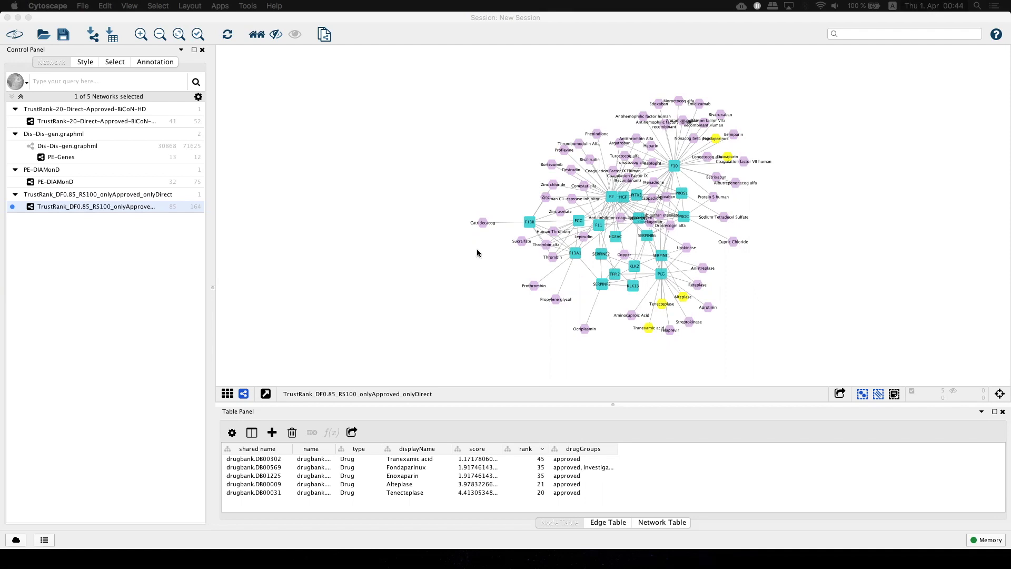
mouse_move(482, 247)
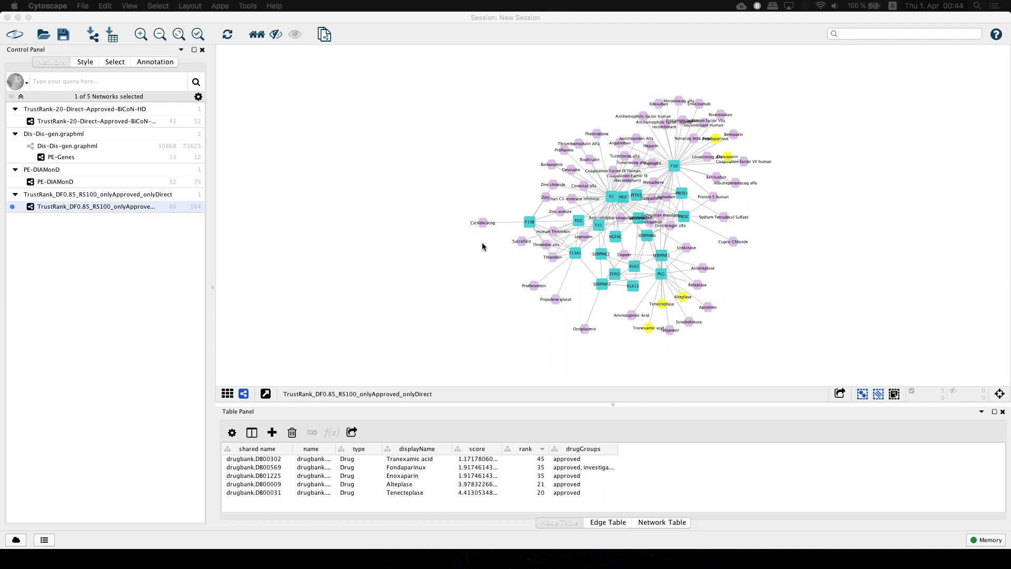